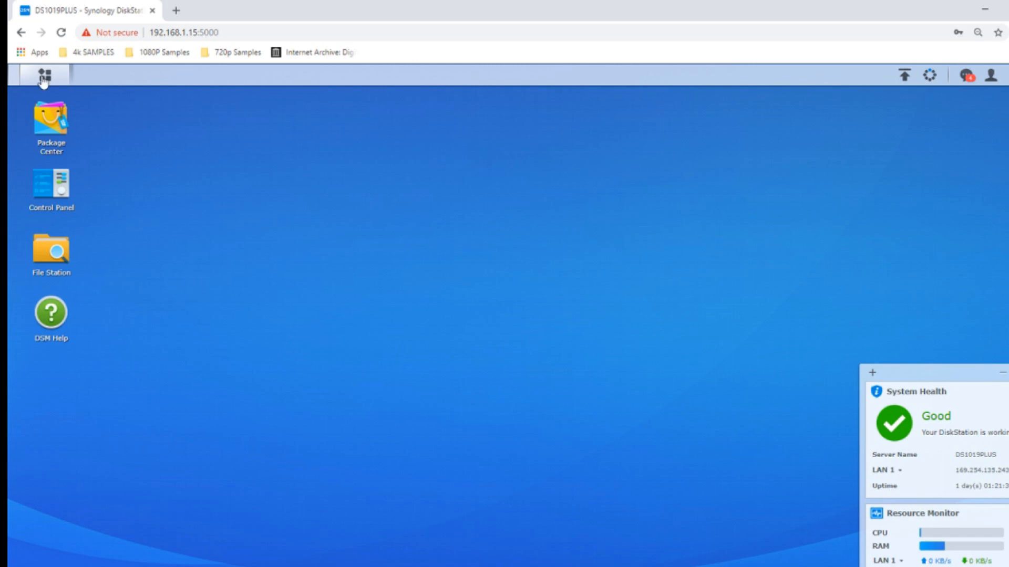
{"action": "mouse_move", "coordinate": [44, 77]}
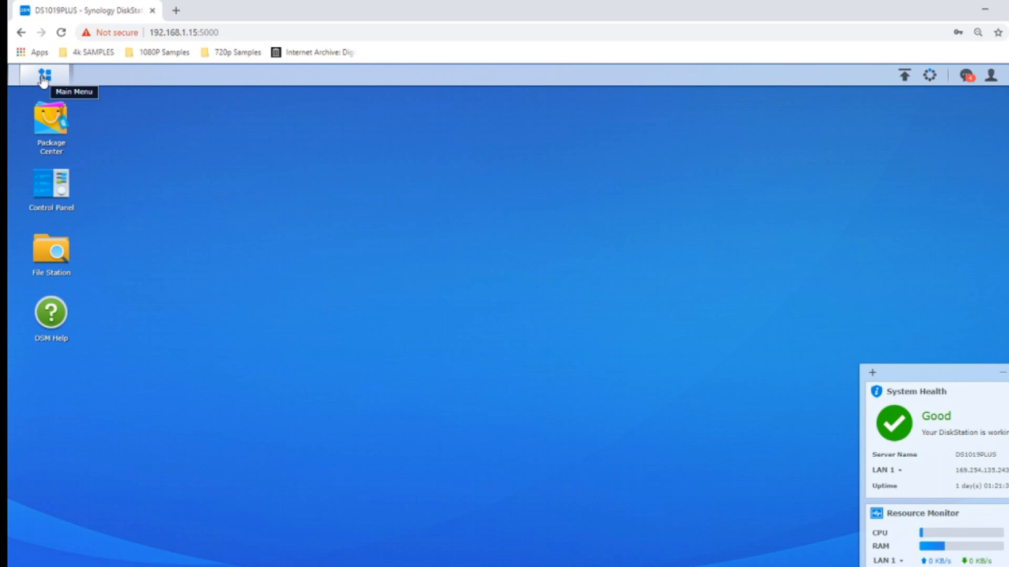
{"action": "mouse_move", "coordinate": [168, 233]}
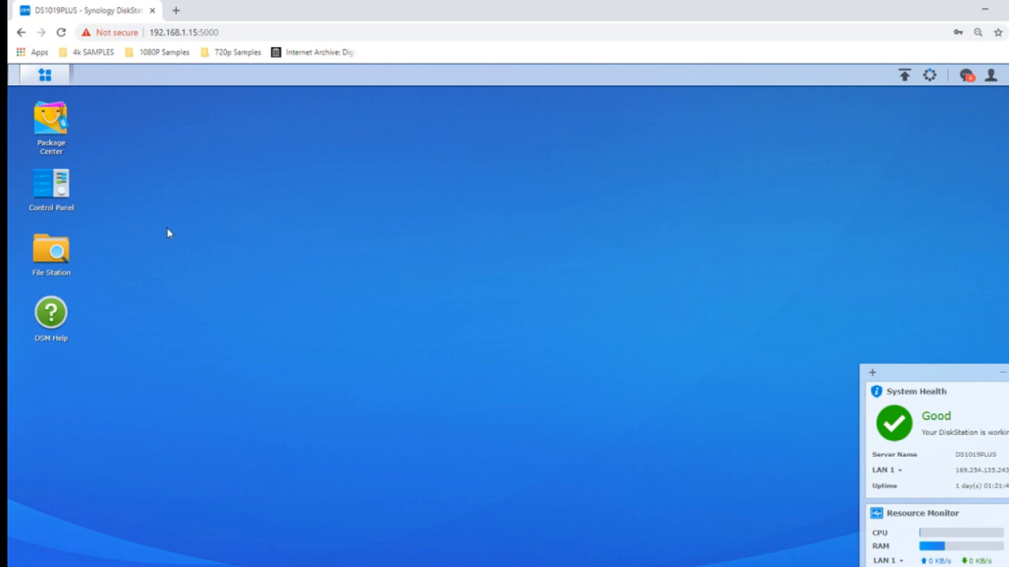
{"action": "mouse_move", "coordinate": [148, 223]}
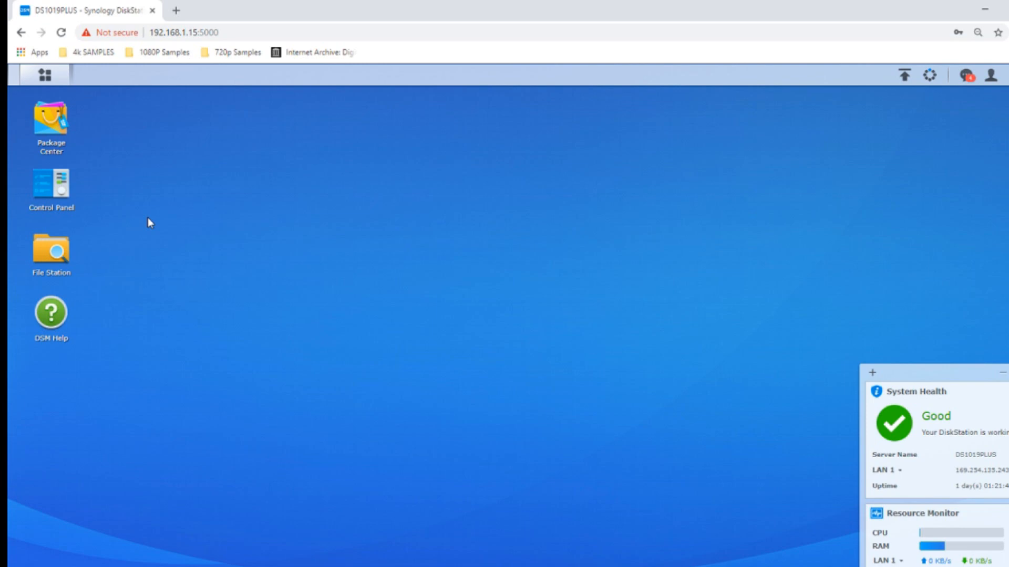
{"action": "mouse_move", "coordinate": [43, 74]}
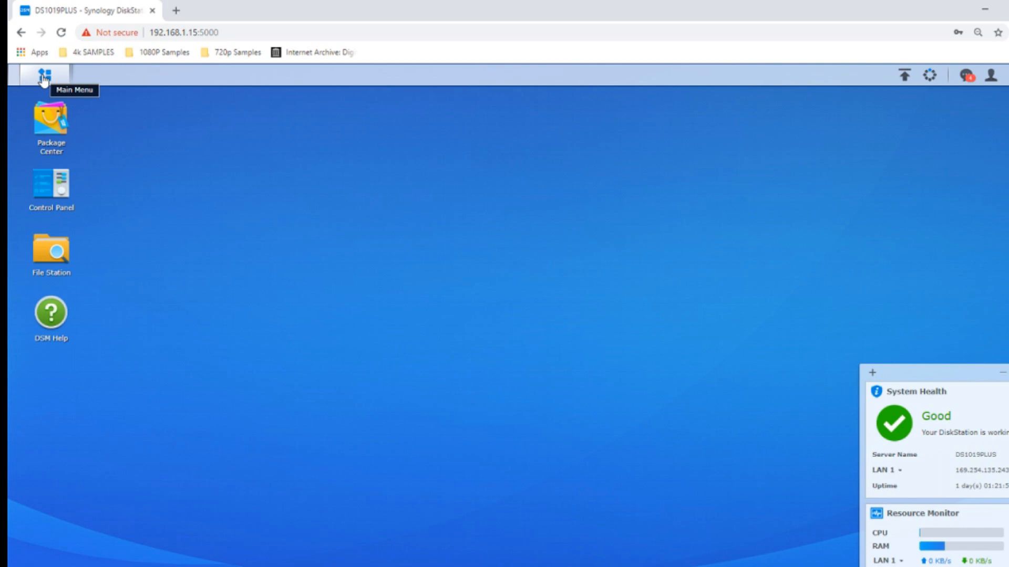
{"action": "mouse_move", "coordinate": [83, 119]}
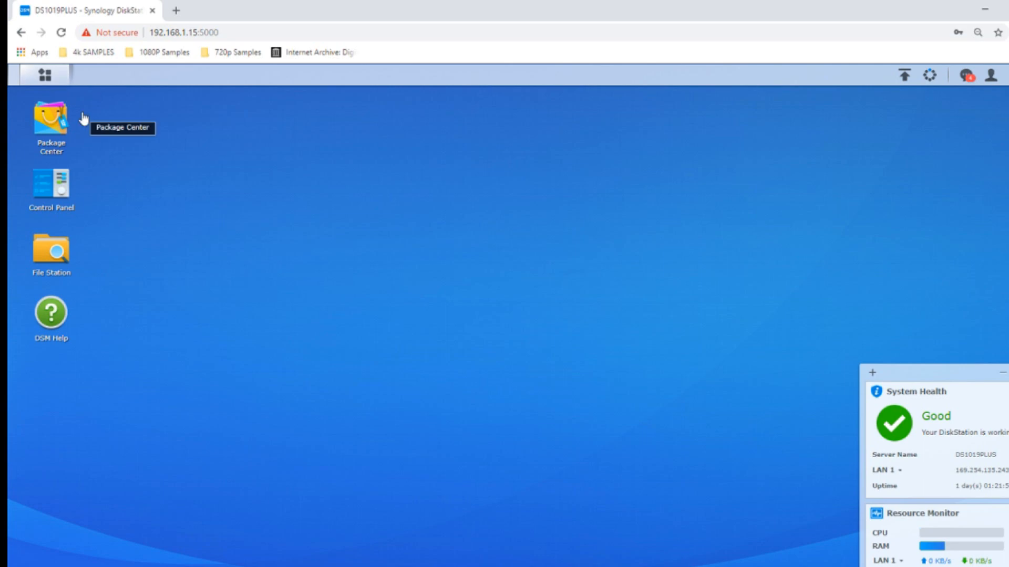
{"action": "mouse_move", "coordinate": [82, 275]}
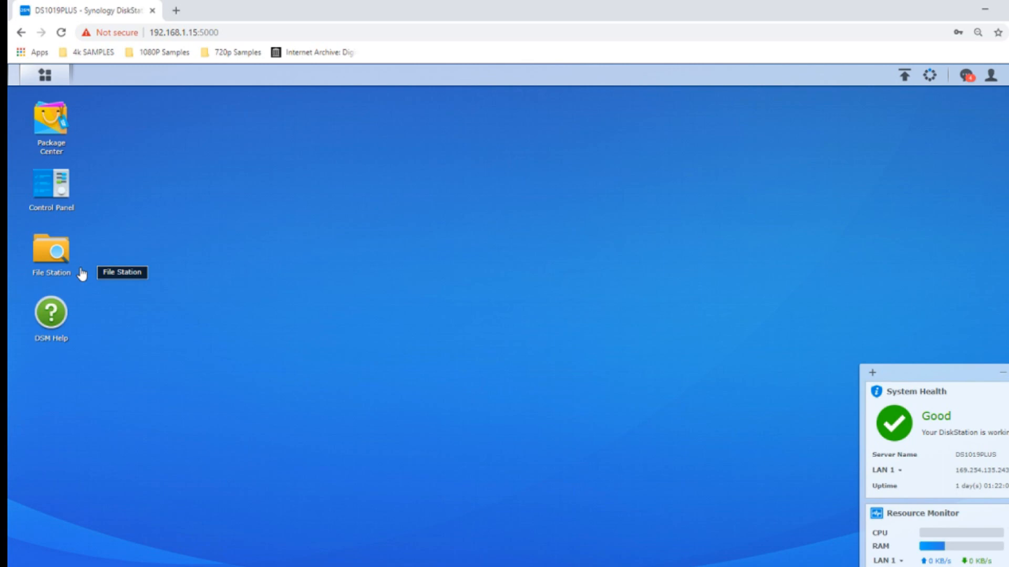
{"action": "mouse_move", "coordinate": [83, 274]}
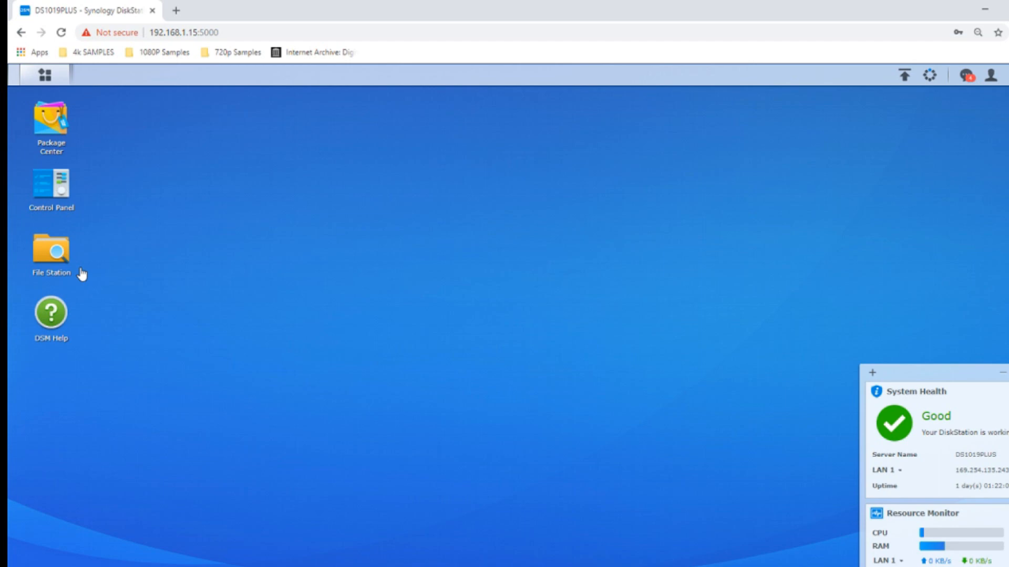
{"action": "mouse_move", "coordinate": [59, 85]}
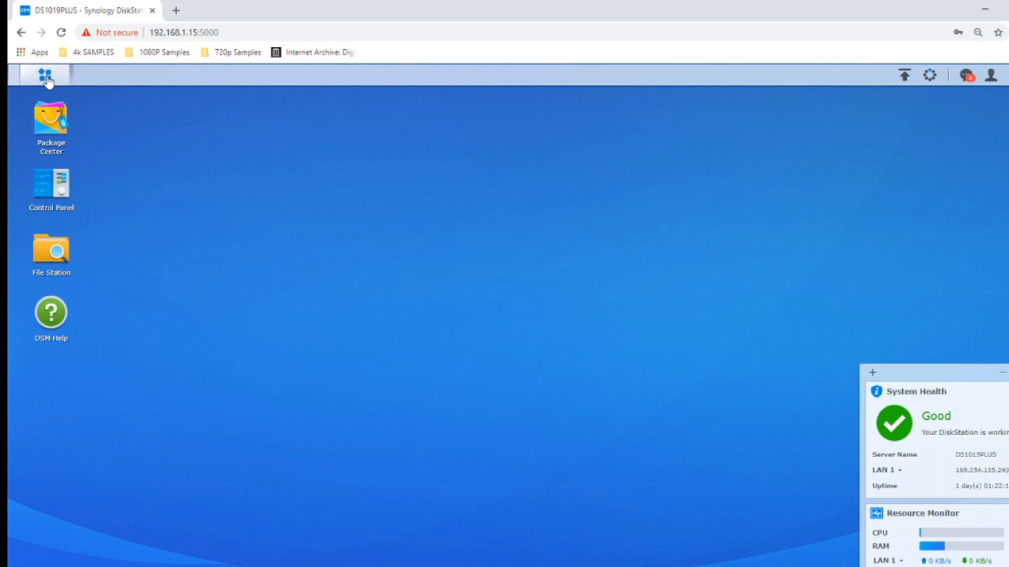
Launch Cloud Sync from the Main Menu, starting with no connections.
{"action": "left_click", "coordinate": [44, 75]}
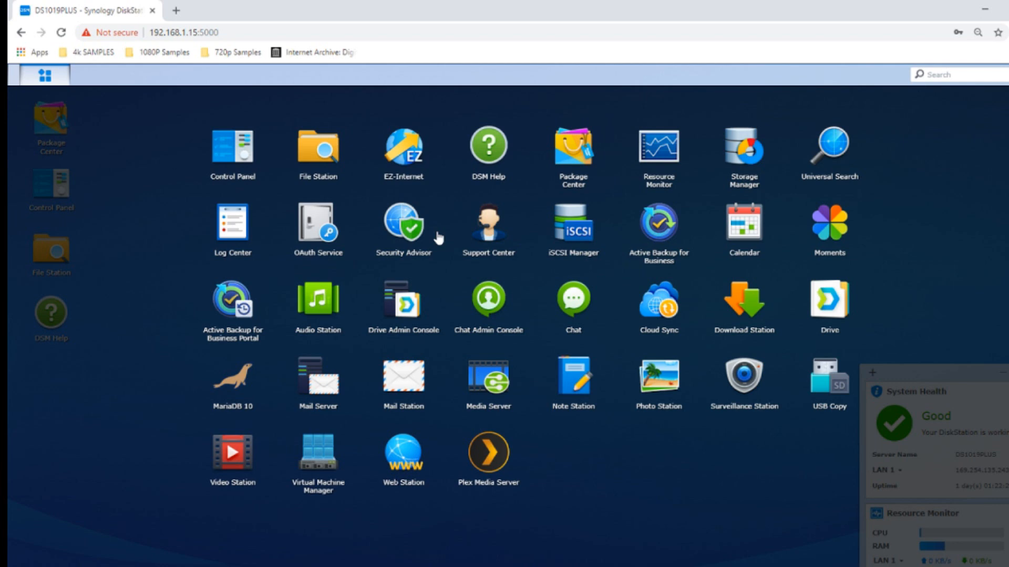
{"action": "mouse_move", "coordinate": [669, 315]}
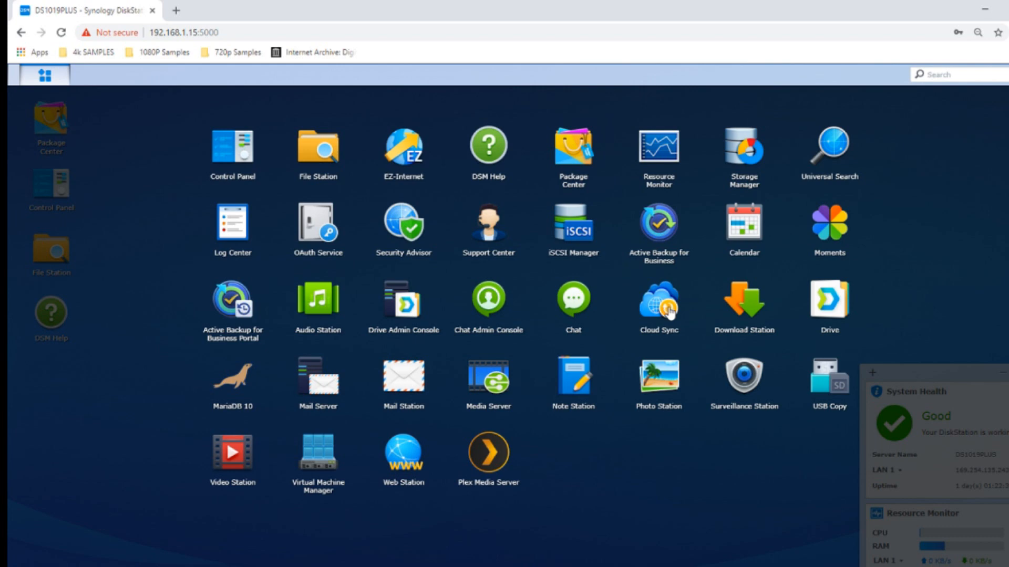
{"action": "left_click", "coordinate": [44, 75]}
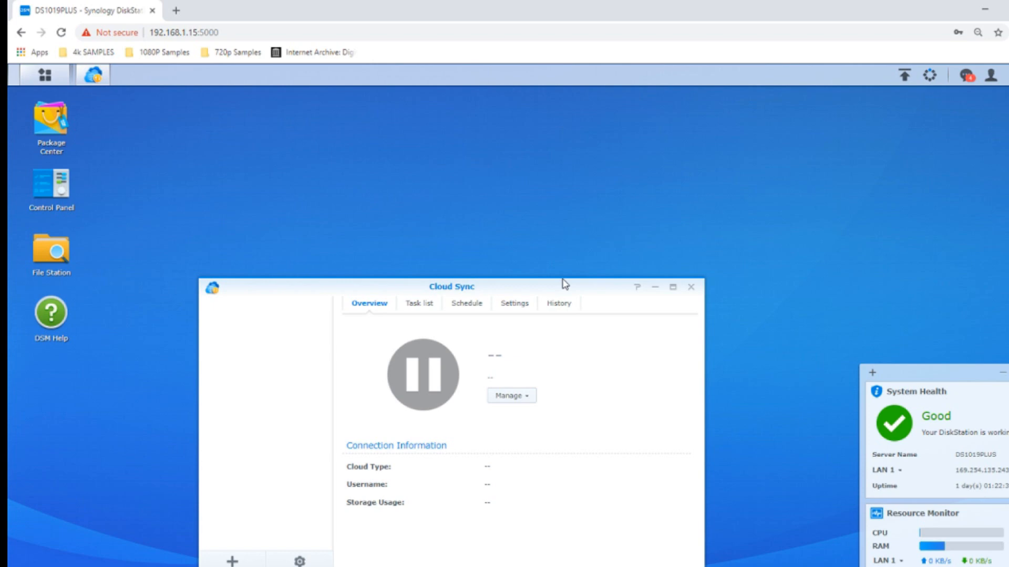
Start a new cloud connection and browse the public cloud provider list.
{"action": "left_click", "coordinate": [231, 560]}
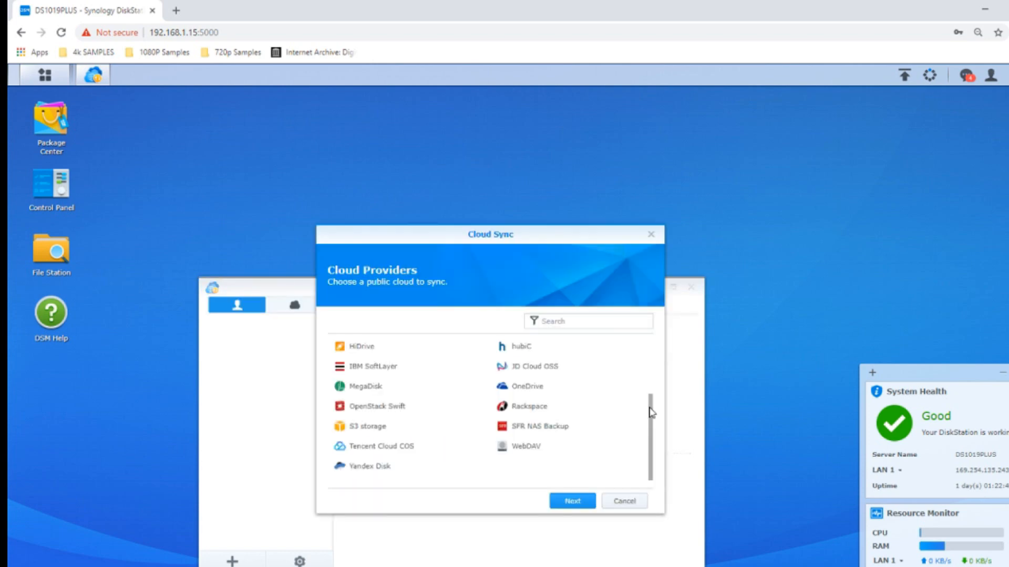
{"action": "scroll", "scroll_direction": "up", "scroll_amount": 3}
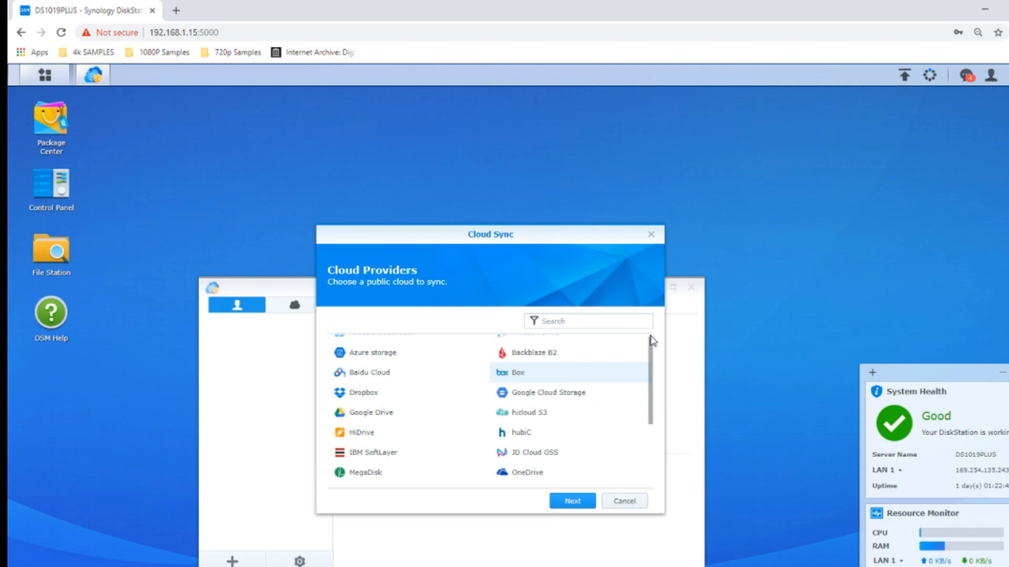
{"action": "scroll", "scroll_direction": "up", "scroll_amount": 3}
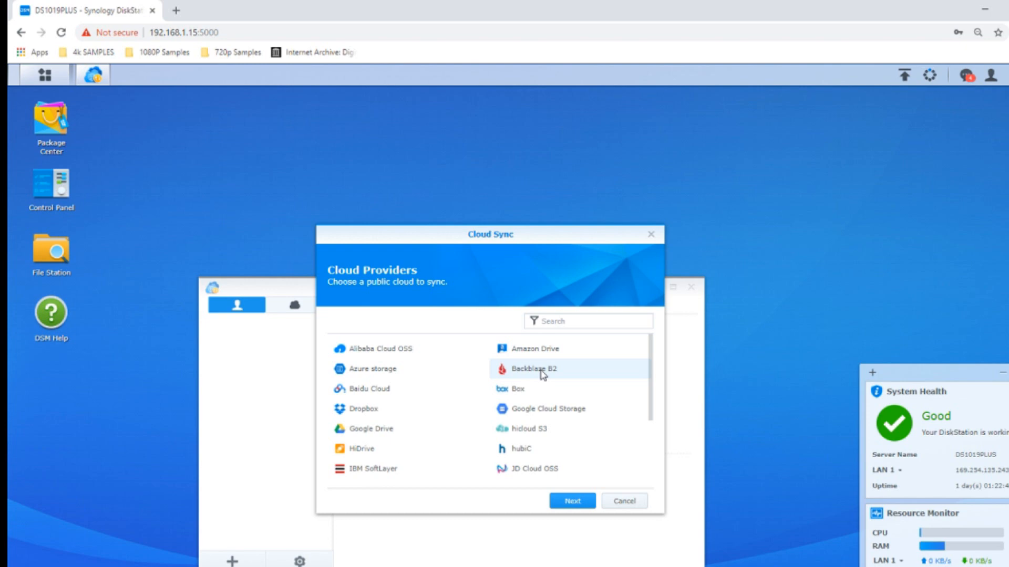
{"action": "scroll", "scroll_direction": "down", "scroll_amount": 3}
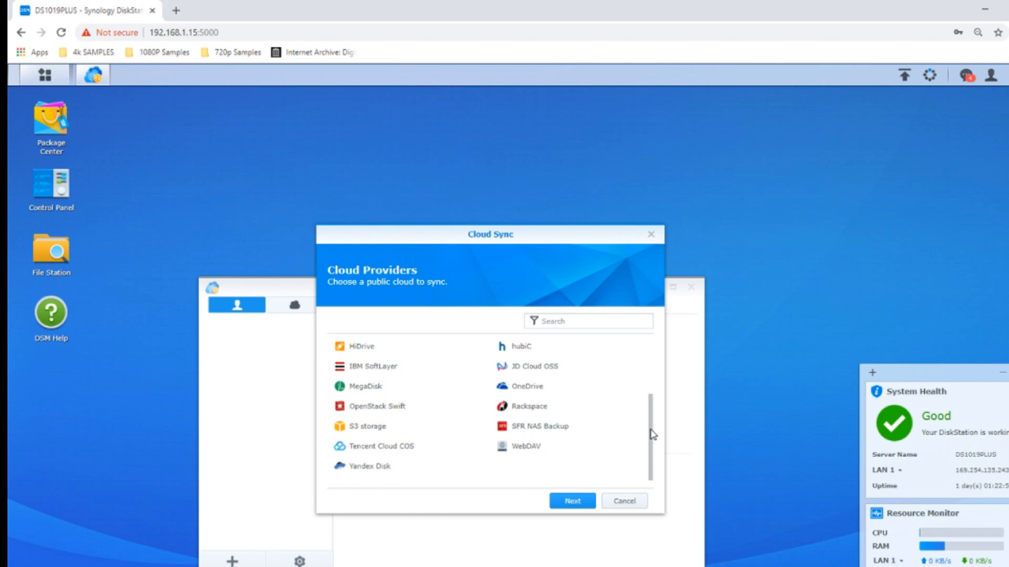
{"action": "scroll", "scroll_direction": "up", "scroll_amount": 3}
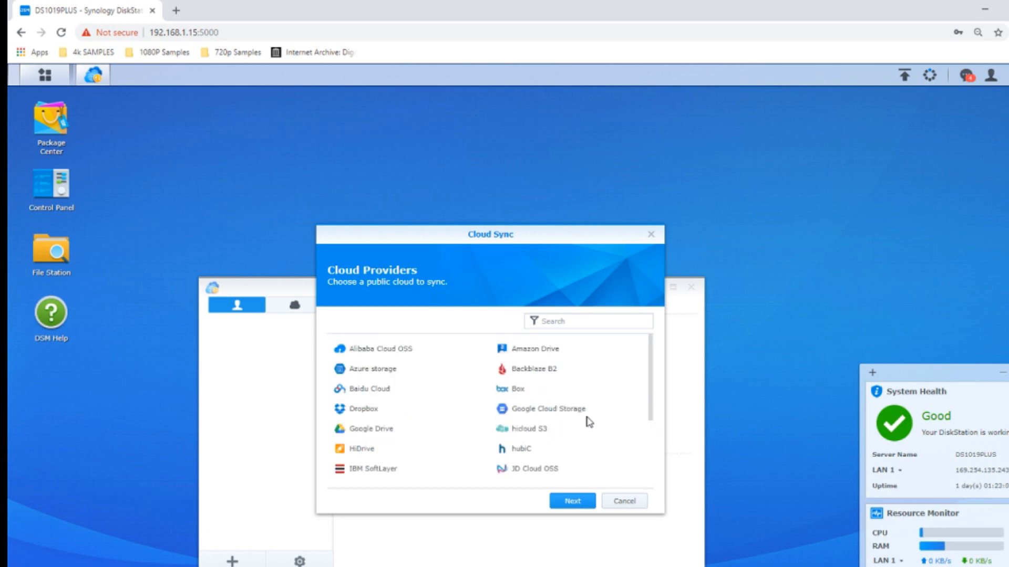
{"action": "mouse_move", "coordinate": [674, 376]}
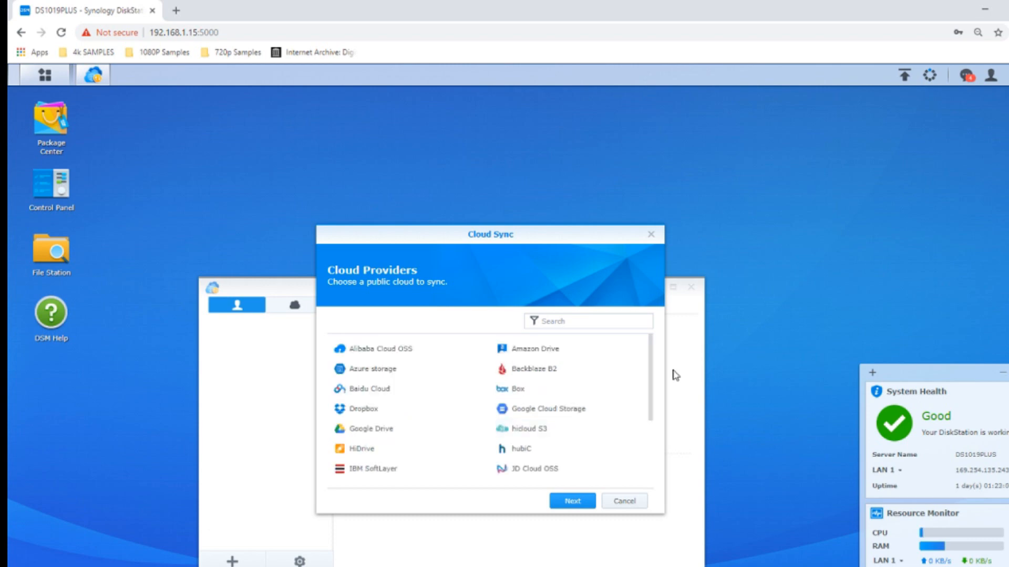
{"action": "mouse_move", "coordinate": [653, 371]}
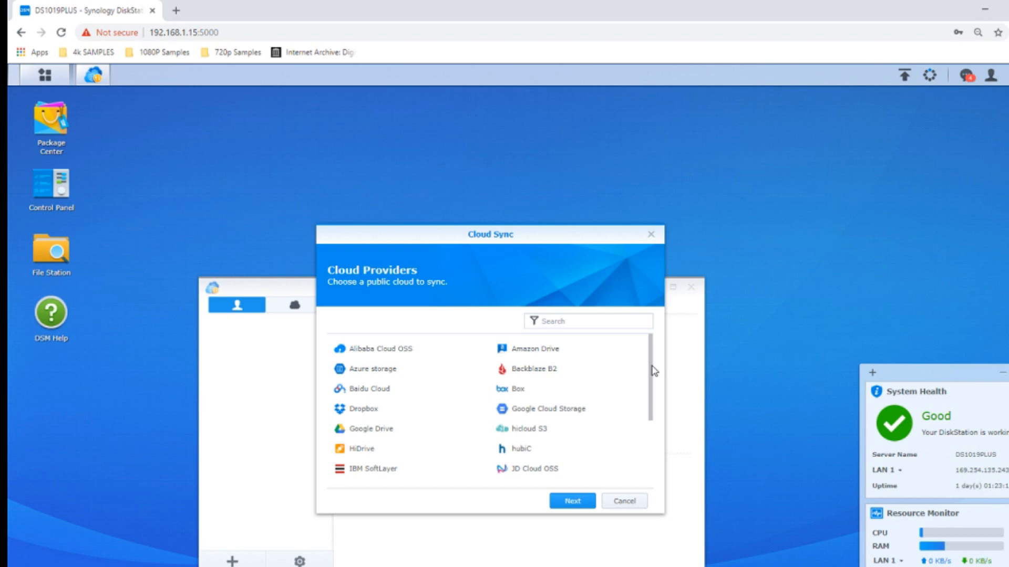
Choose Google Drive, sign in to Google, and allow Cloud Sync offline access.
{"action": "left_click", "coordinate": [570, 501]}
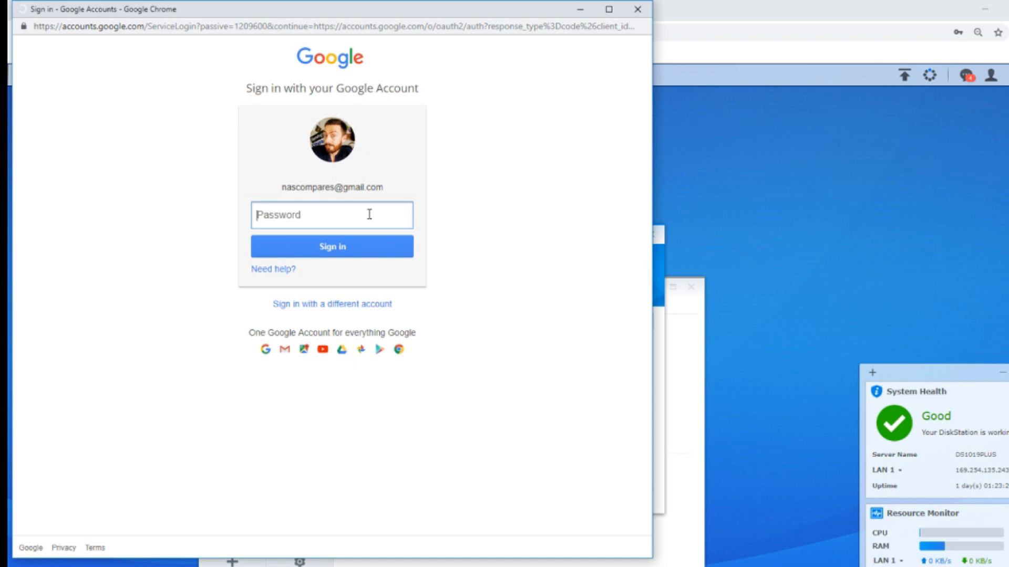
{"action": "left_click", "coordinate": [332, 246]}
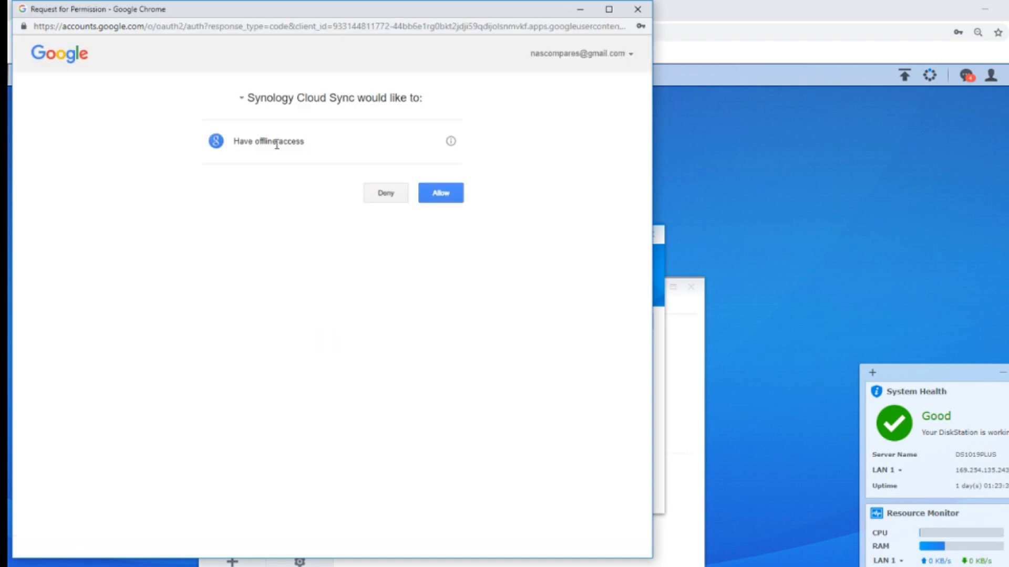
{"action": "left_click", "coordinate": [440, 193]}
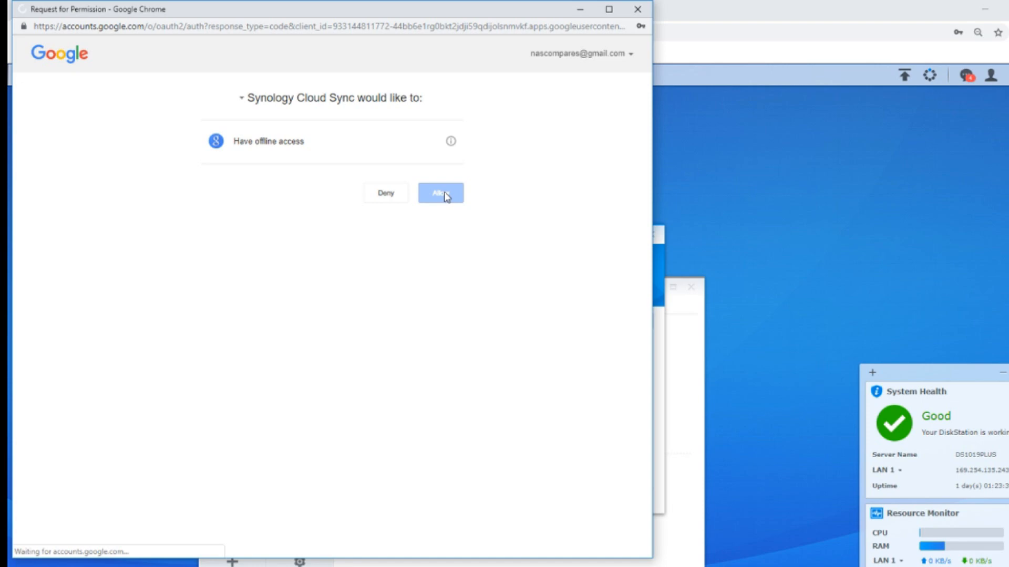
{"action": "left_click", "coordinate": [440, 192]}
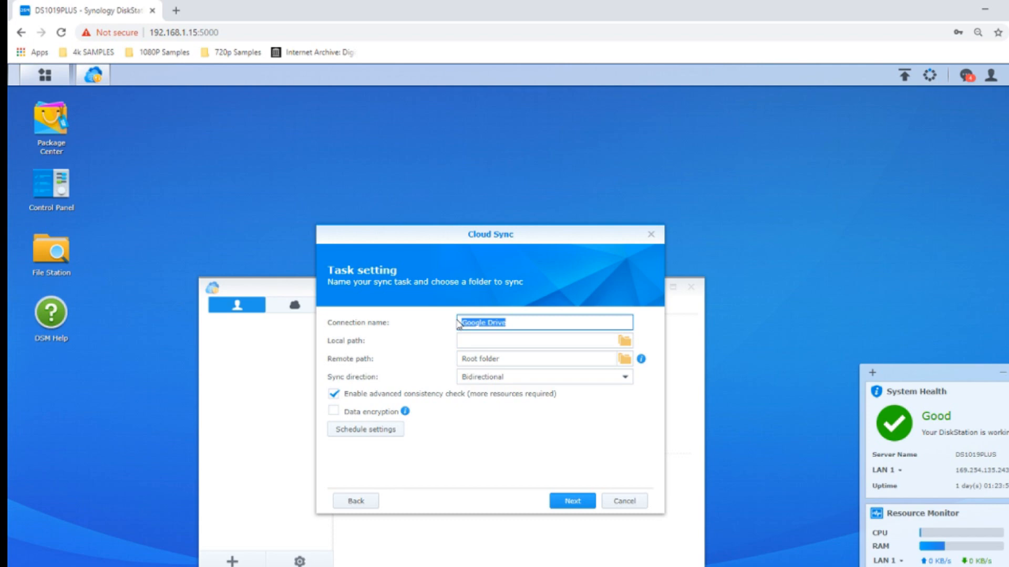
Set the Google Drive task's local path to the photo shared folder.
{"action": "left_click", "coordinate": [623, 341]}
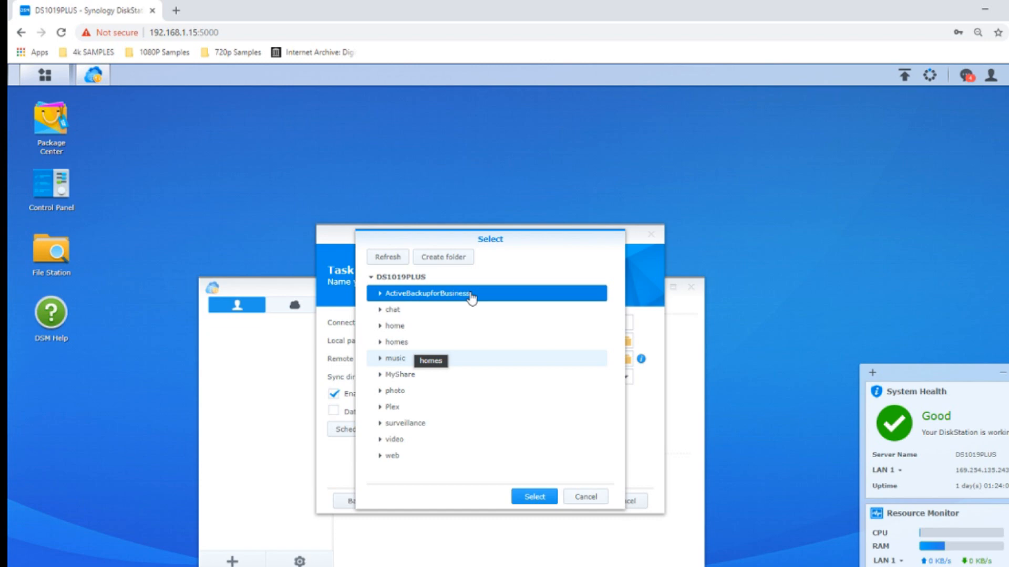
{"action": "left_click", "coordinate": [395, 390]}
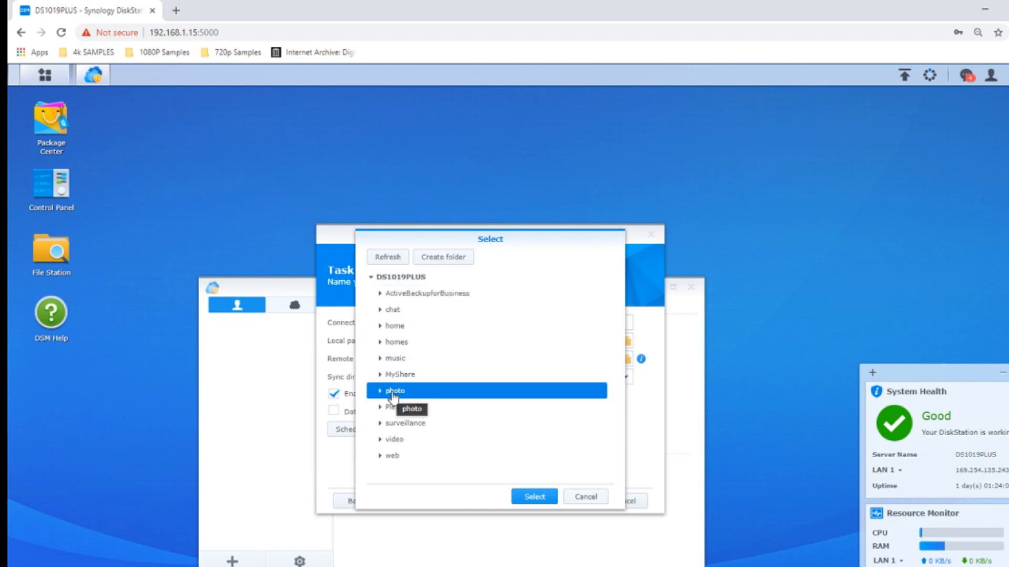
{"action": "mouse_move", "coordinate": [398, 401]}
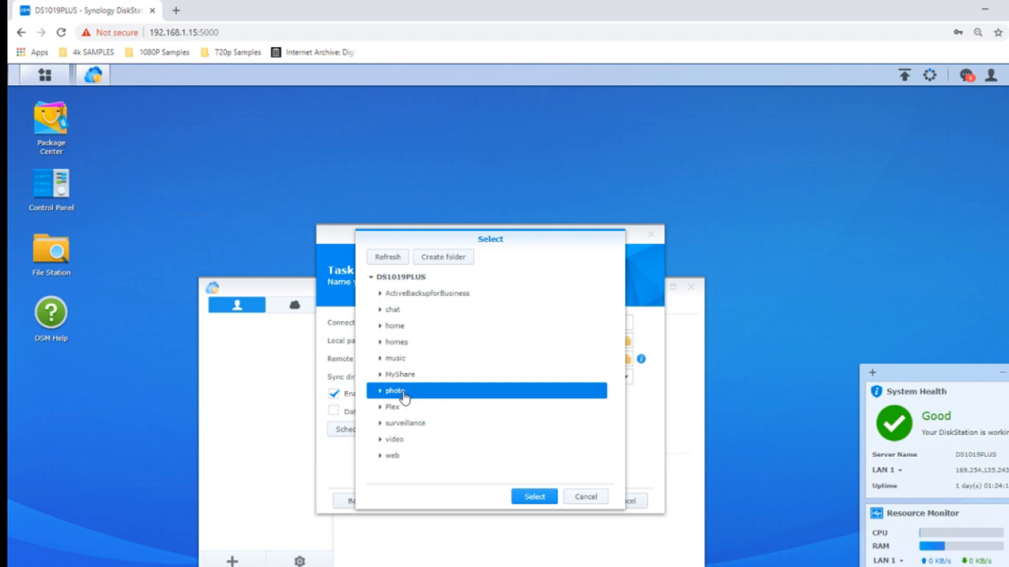
{"action": "mouse_move", "coordinate": [399, 399]}
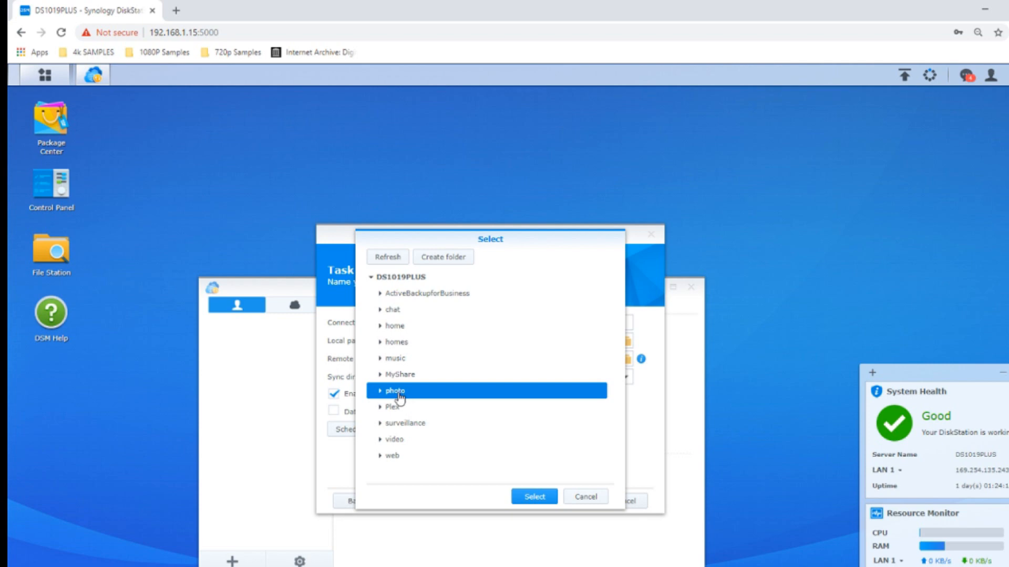
{"action": "left_click", "coordinate": [534, 496]}
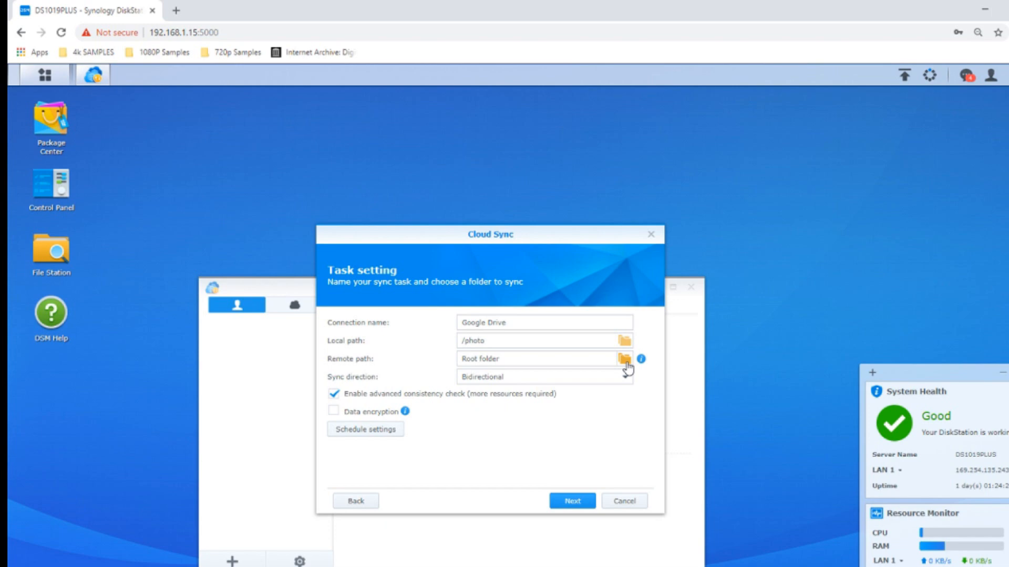
Set the remote path to the Google Drive Photos folder and view sync direction options.
{"action": "left_click", "coordinate": [622, 359]}
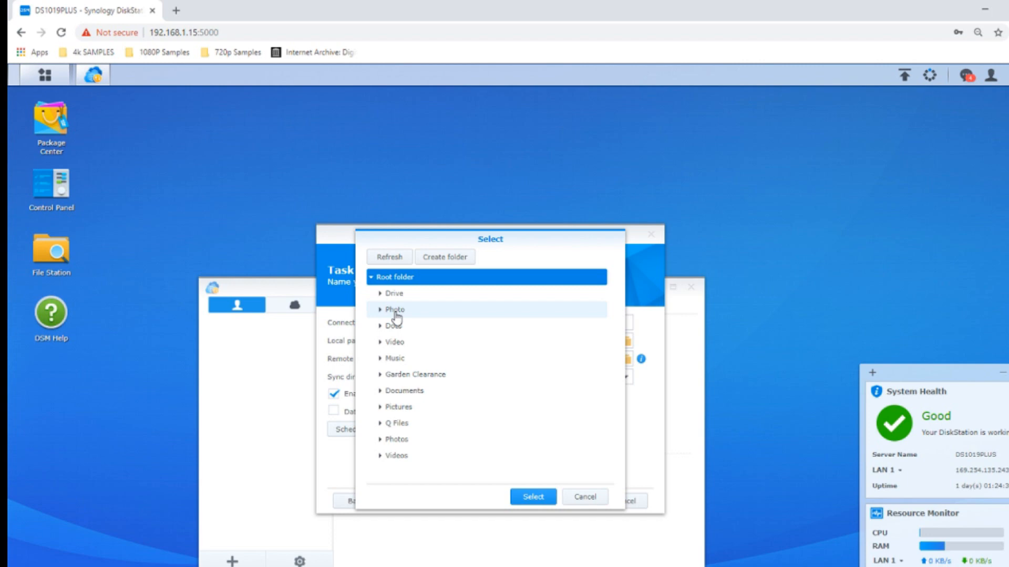
{"action": "left_click", "coordinate": [532, 496]}
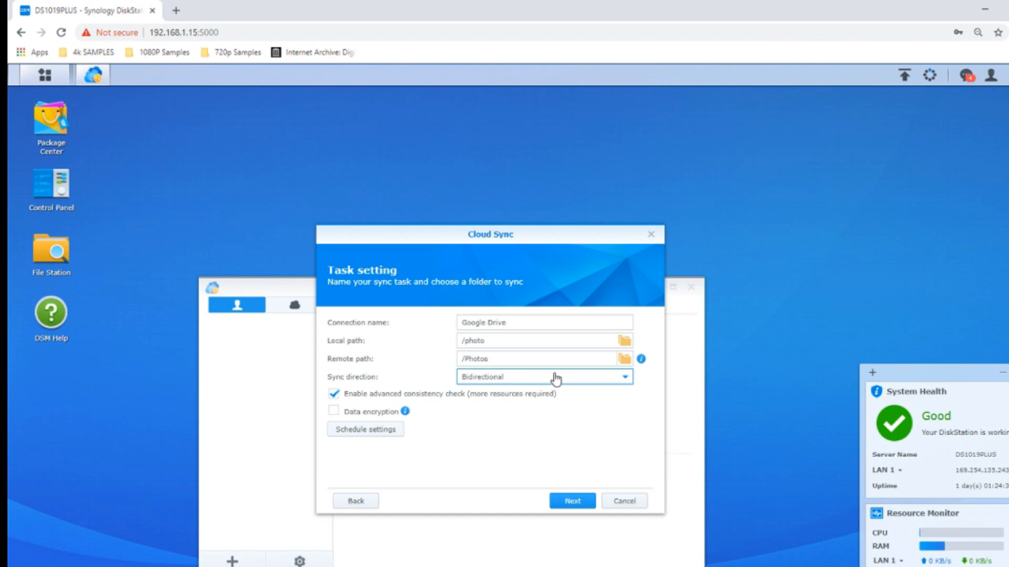
{"action": "left_click", "coordinate": [619, 377]}
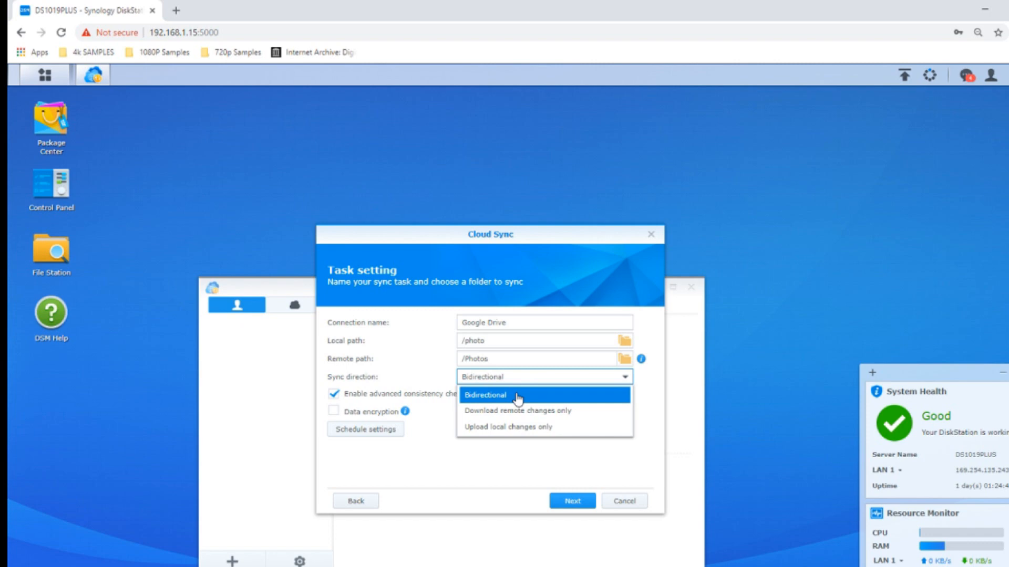
{"action": "mouse_move", "coordinate": [534, 411]}
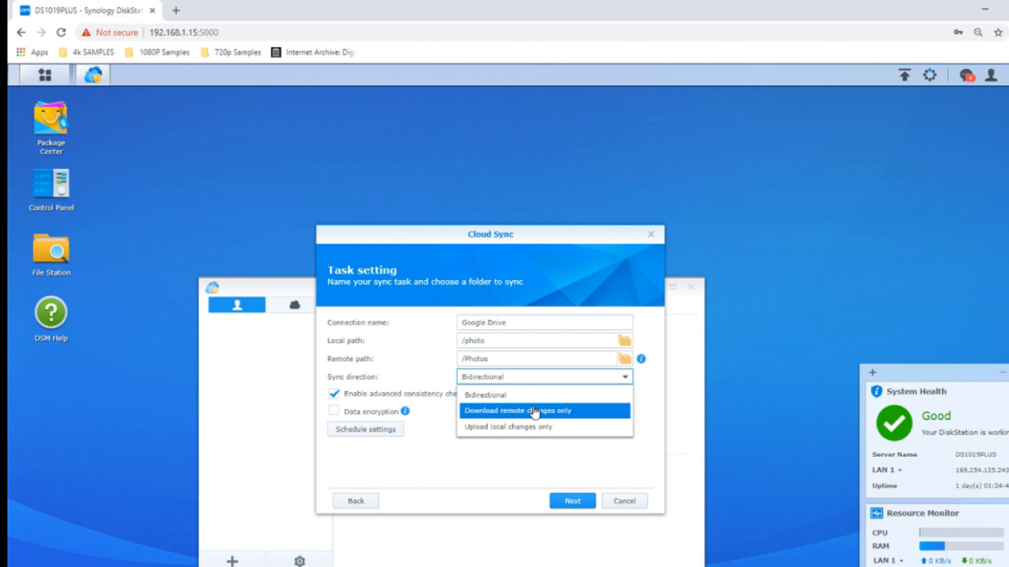
{"action": "mouse_move", "coordinate": [577, 421]}
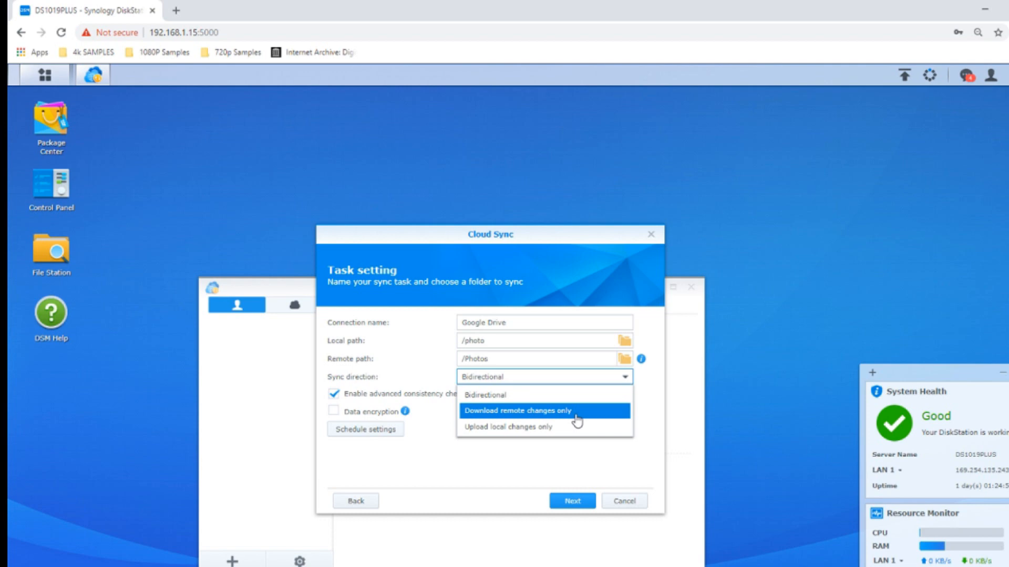
{"action": "mouse_move", "coordinate": [550, 426]}
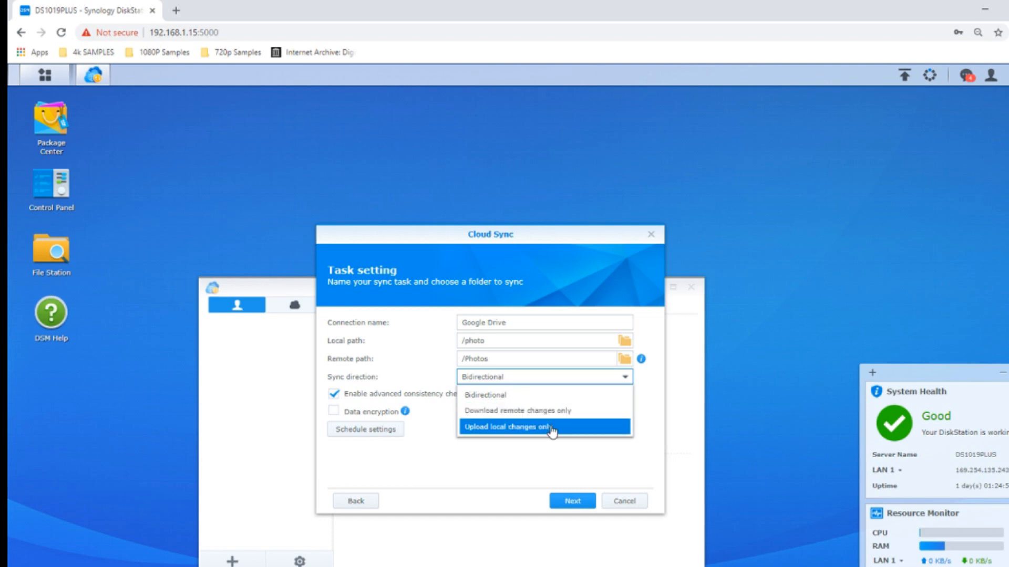
{"action": "mouse_move", "coordinate": [522, 395]}
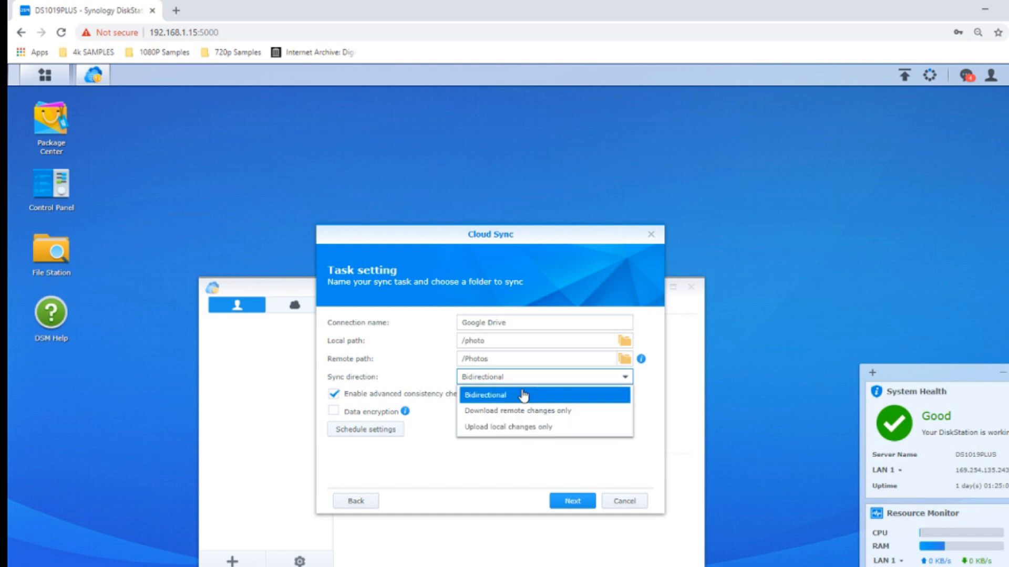
Keep the sync direction Bidirectional and enable Data encryption.
{"action": "left_click", "coordinate": [485, 395]}
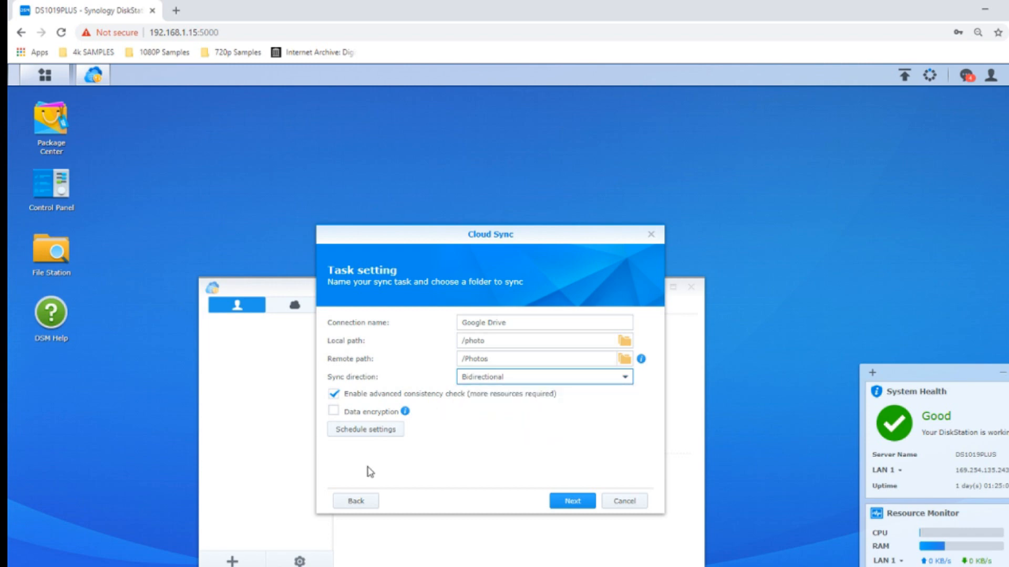
{"action": "mouse_move", "coordinate": [370, 404]}
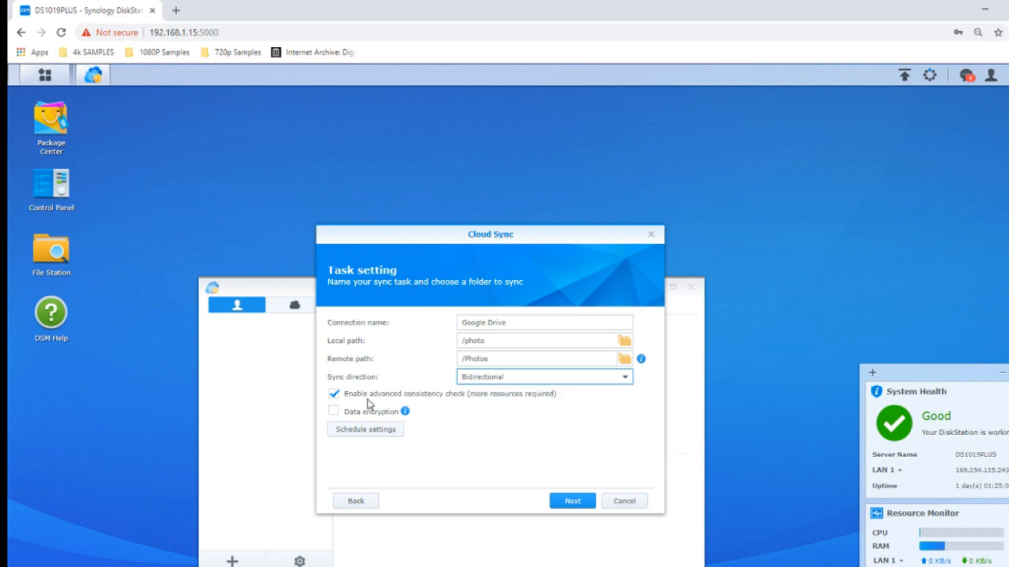
{"action": "left_click", "coordinate": [334, 411]}
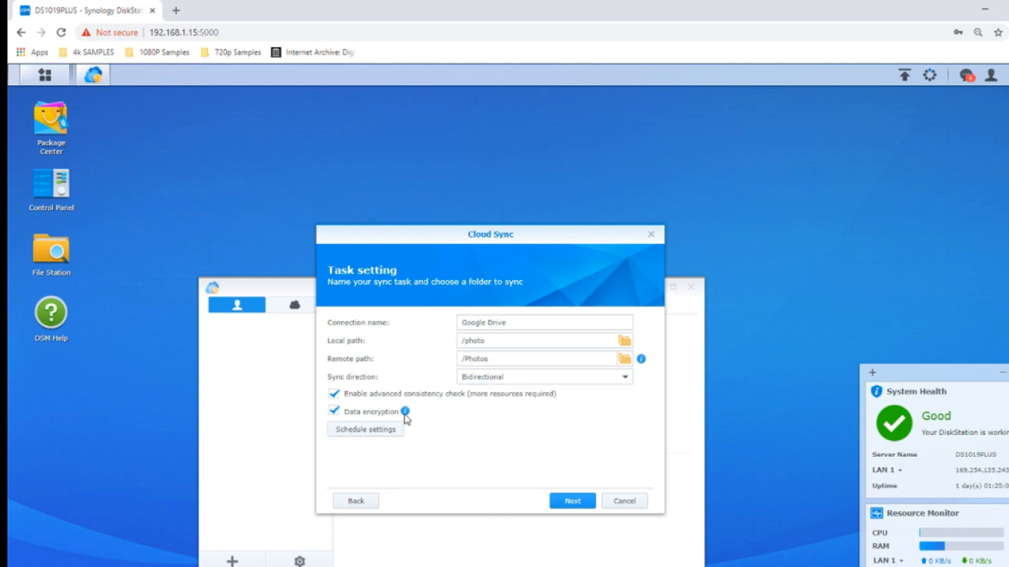
{"action": "mouse_move", "coordinate": [405, 412]}
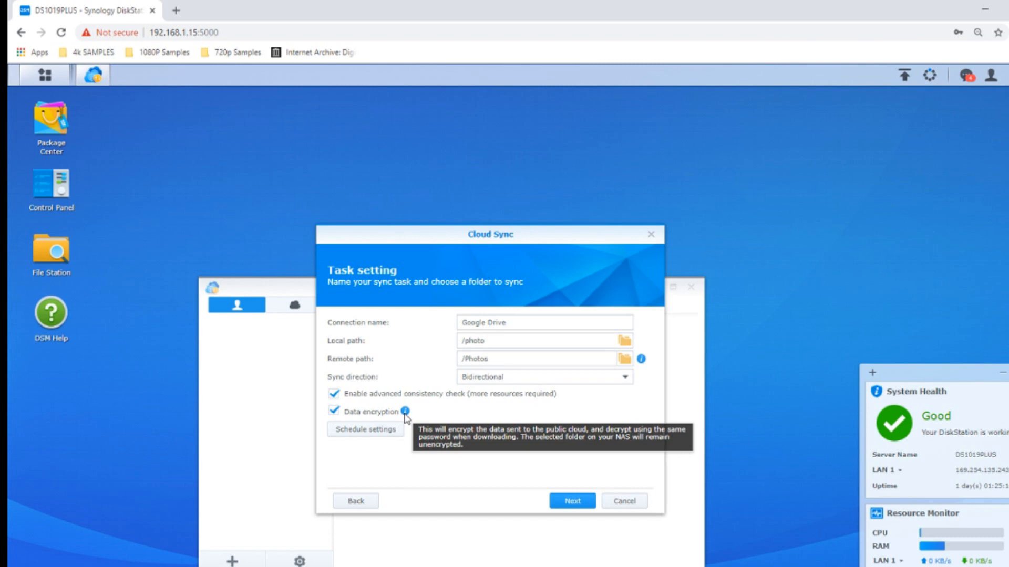
{"action": "mouse_move", "coordinate": [405, 412]}
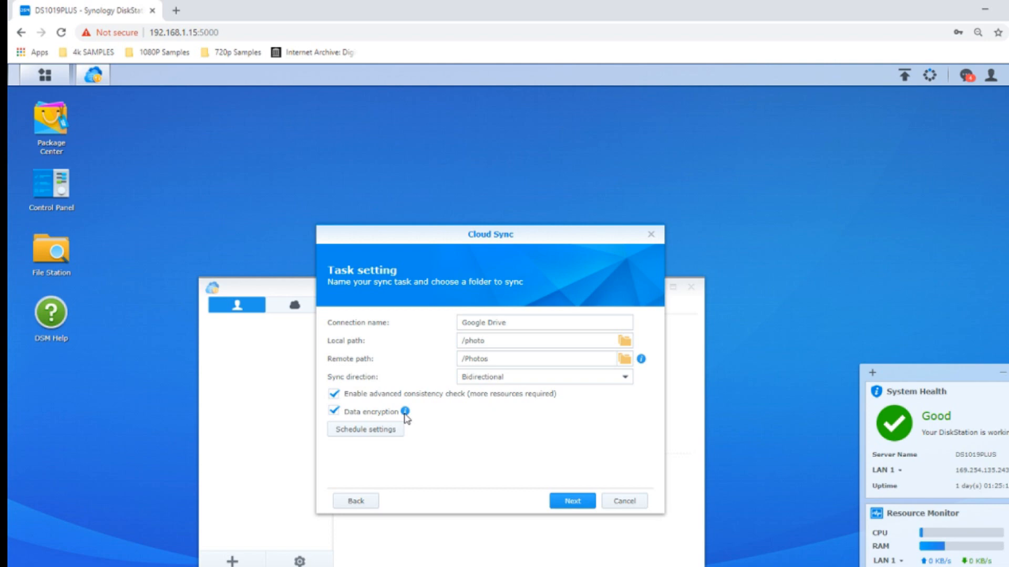
{"action": "mouse_move", "coordinate": [407, 436]}
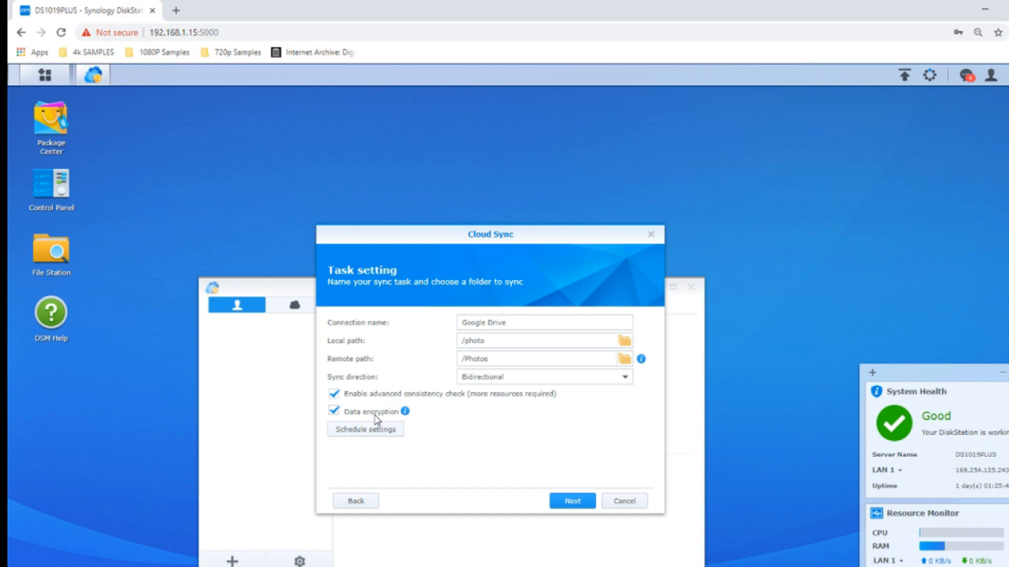
{"action": "mouse_move", "coordinate": [381, 419]}
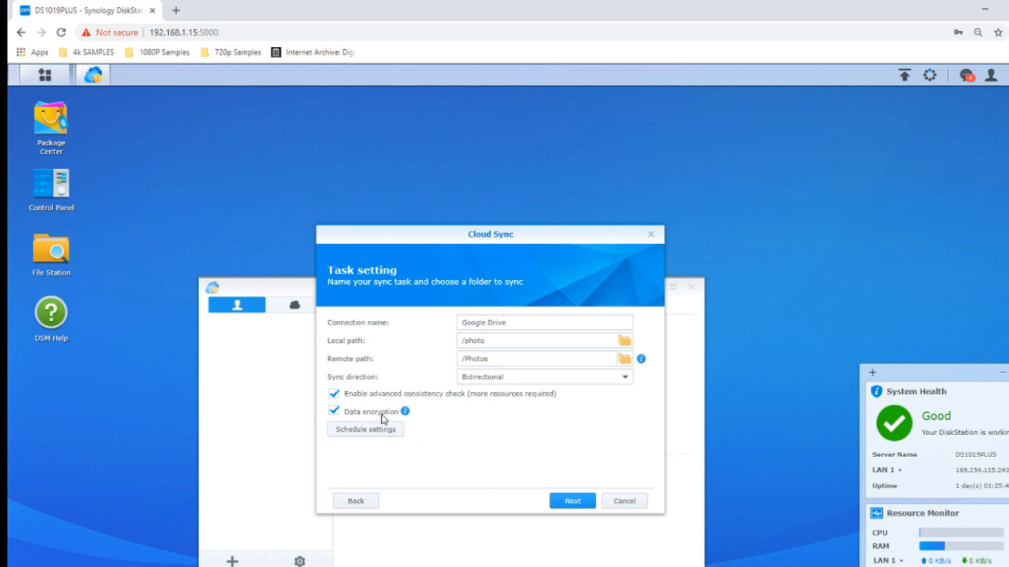
{"action": "mouse_move", "coordinate": [405, 412]}
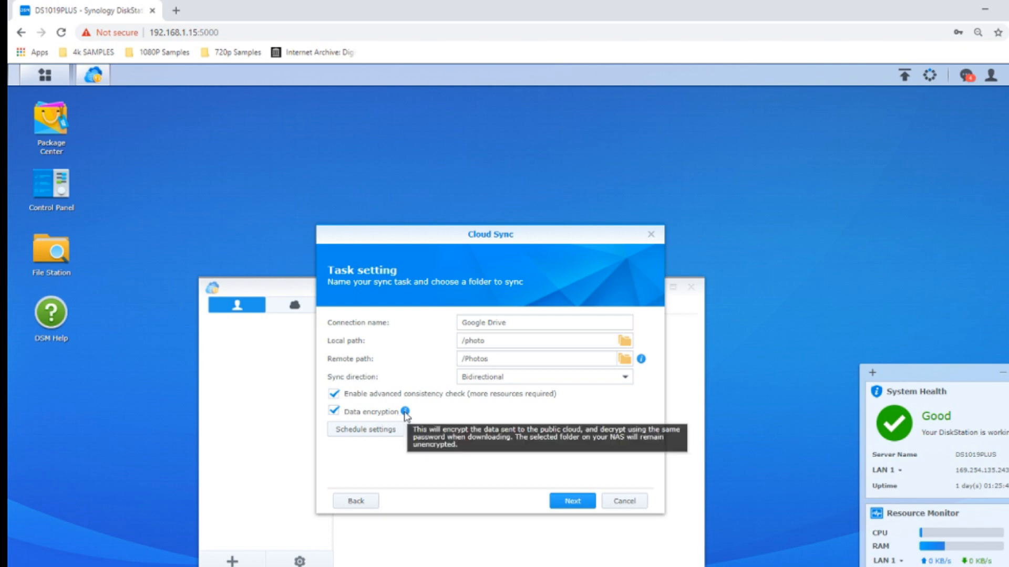
{"action": "mouse_move", "coordinate": [381, 451]}
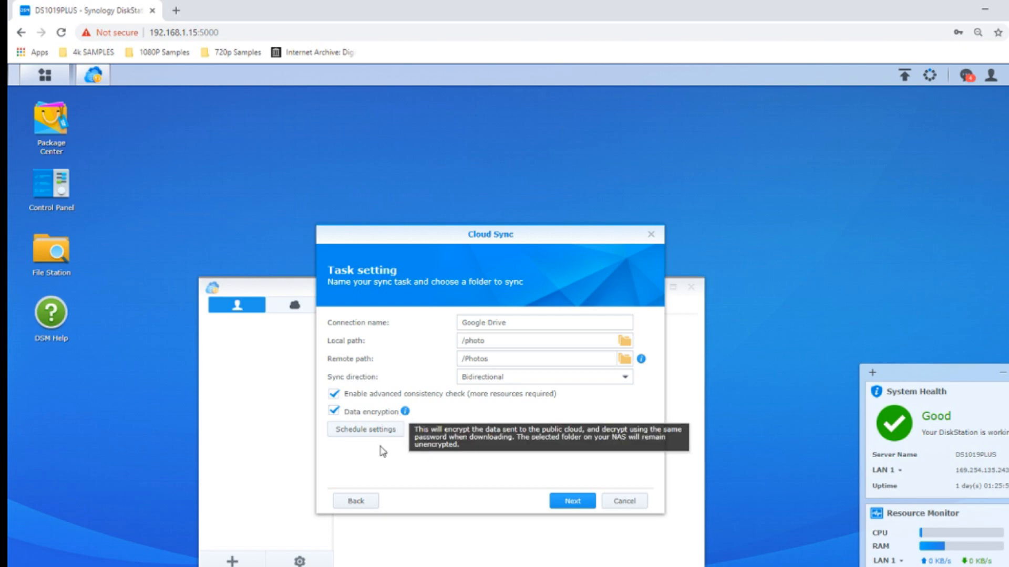
{"action": "mouse_move", "coordinate": [571, 501]}
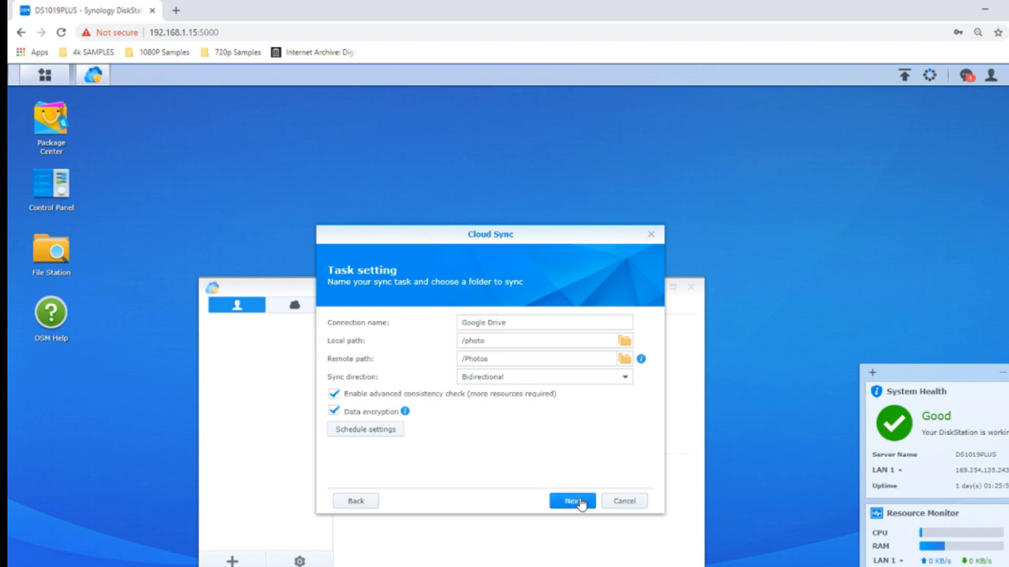
Enter and confirm the encryption password to reach the Confirm settings summary.
{"action": "left_click", "coordinate": [572, 501]}
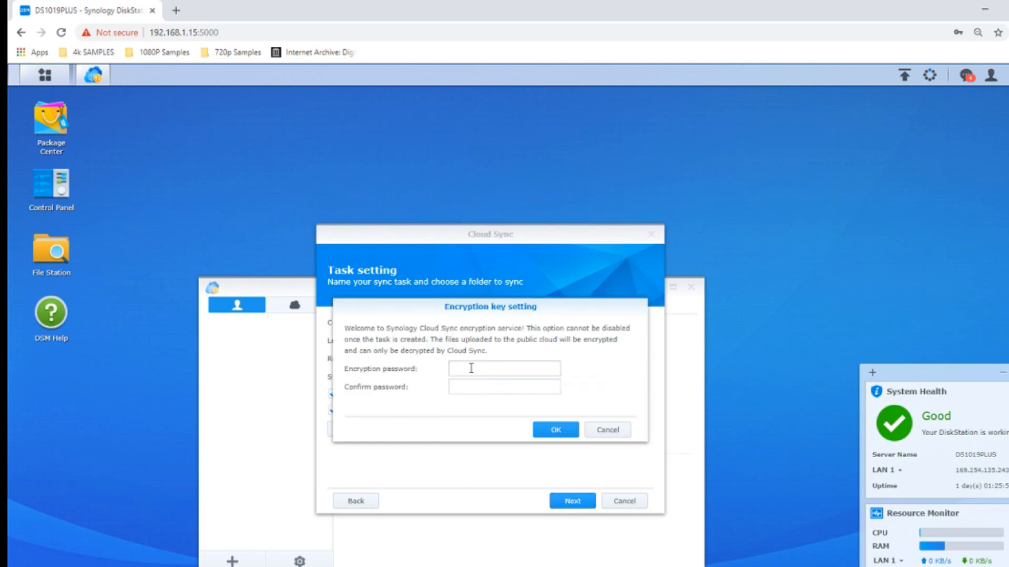
{"action": "left_click", "coordinate": [504, 368]}
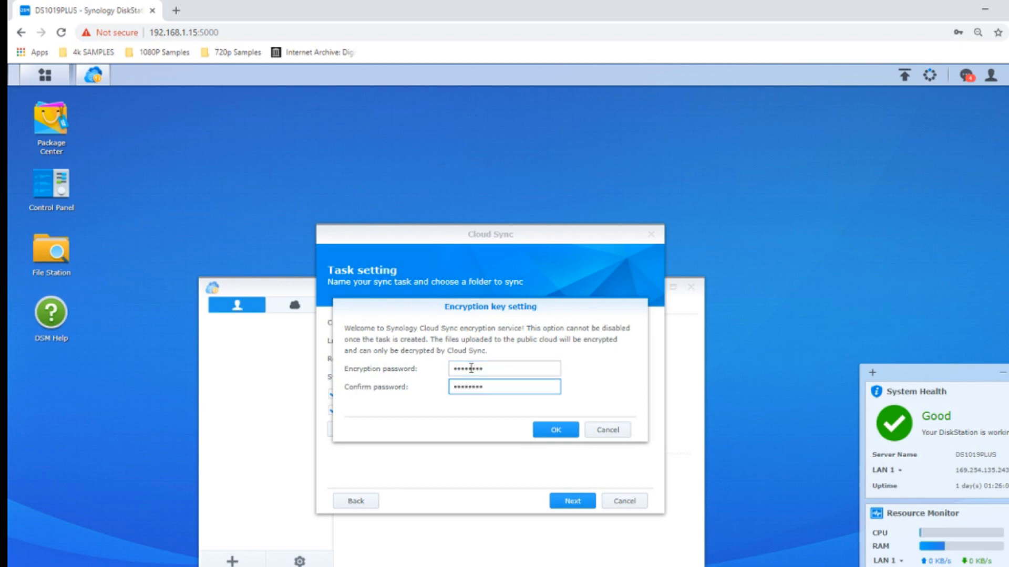
{"action": "left_click", "coordinate": [555, 429]}
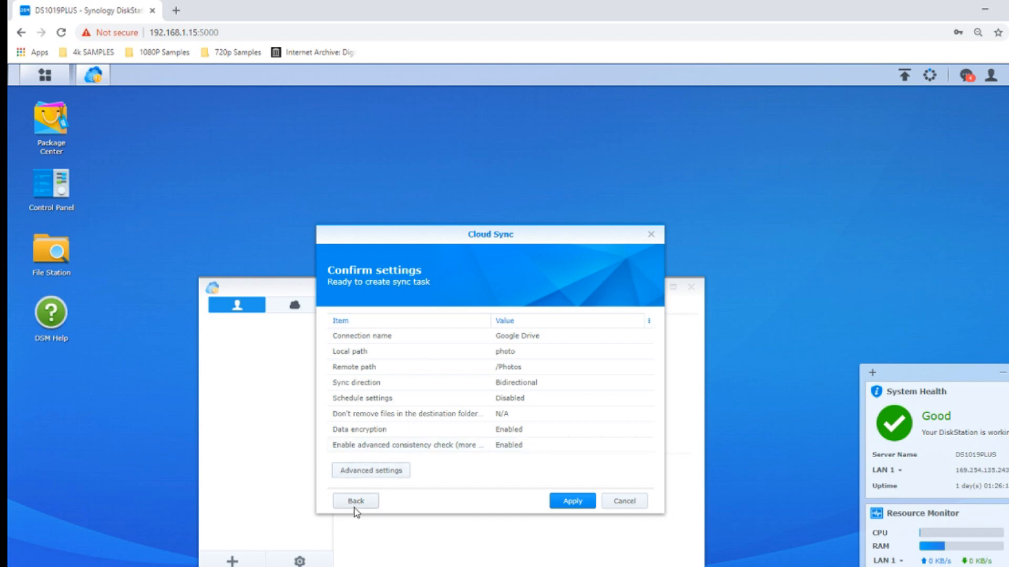
Apply the settings to create the encrypted Google Drive photo sync task.
{"action": "left_click", "coordinate": [571, 501]}
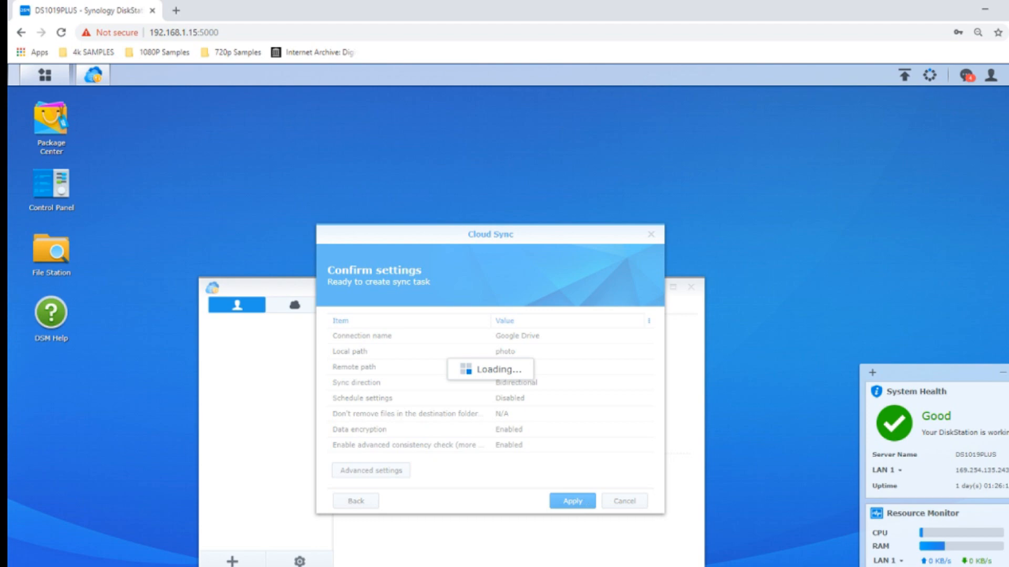
{"action": "left_click", "coordinate": [571, 501]}
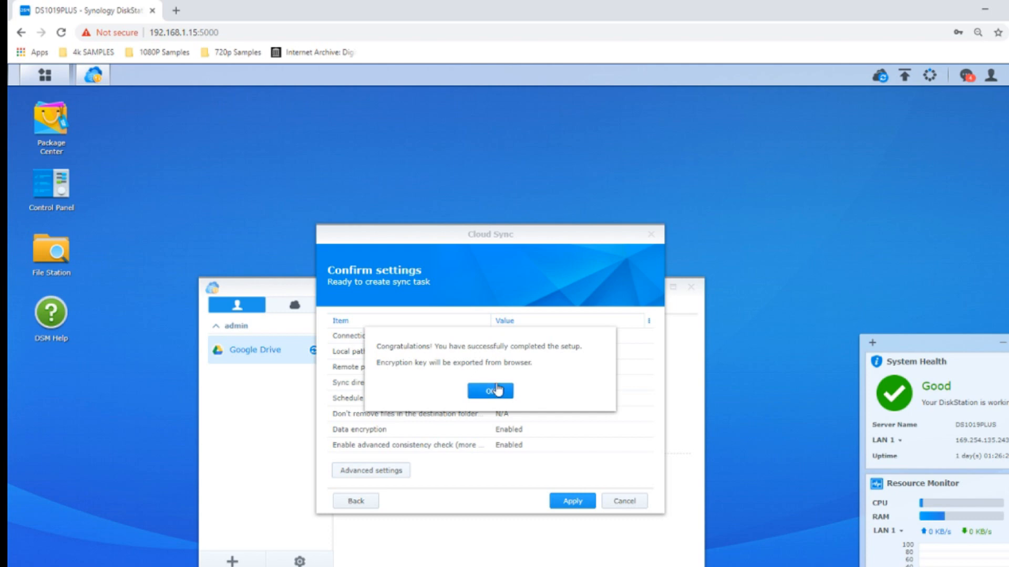
{"action": "mouse_move", "coordinate": [477, 406]}
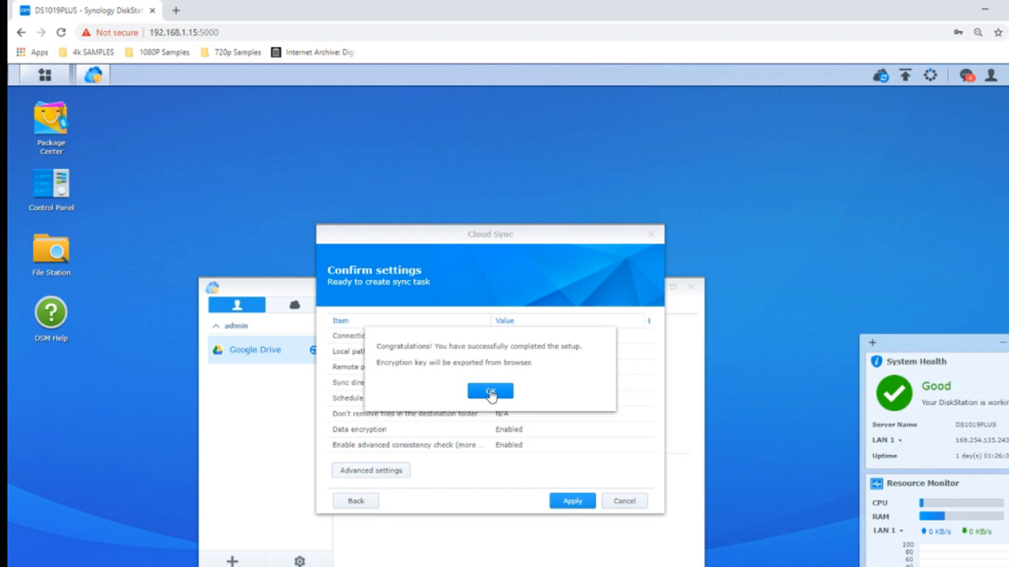
Dismiss the completion message and enable the Google Drive task's all-hours schedule.
{"action": "left_click", "coordinate": [490, 391]}
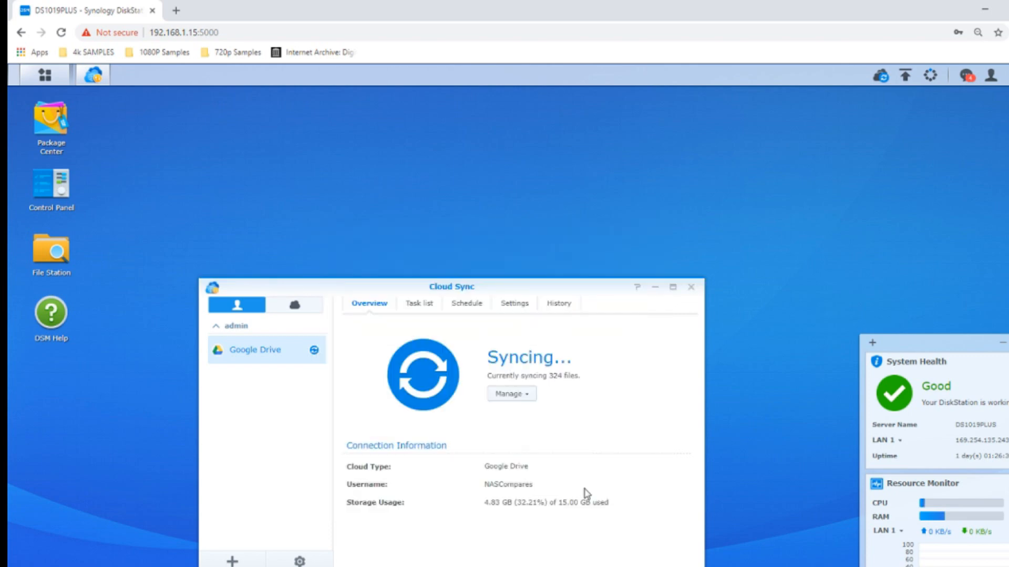
{"action": "mouse_move", "coordinate": [308, 349]}
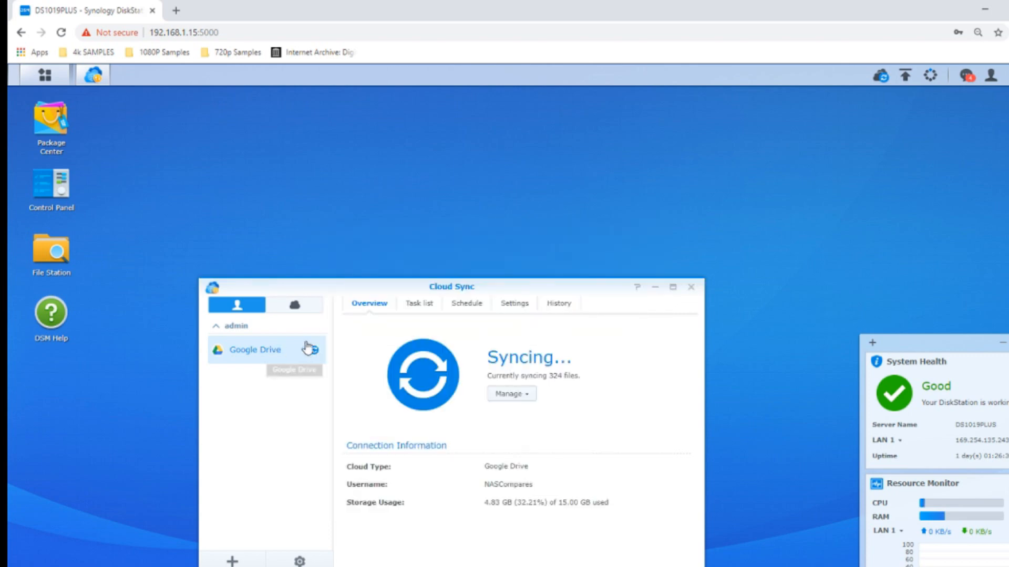
{"action": "mouse_move", "coordinate": [468, 310]}
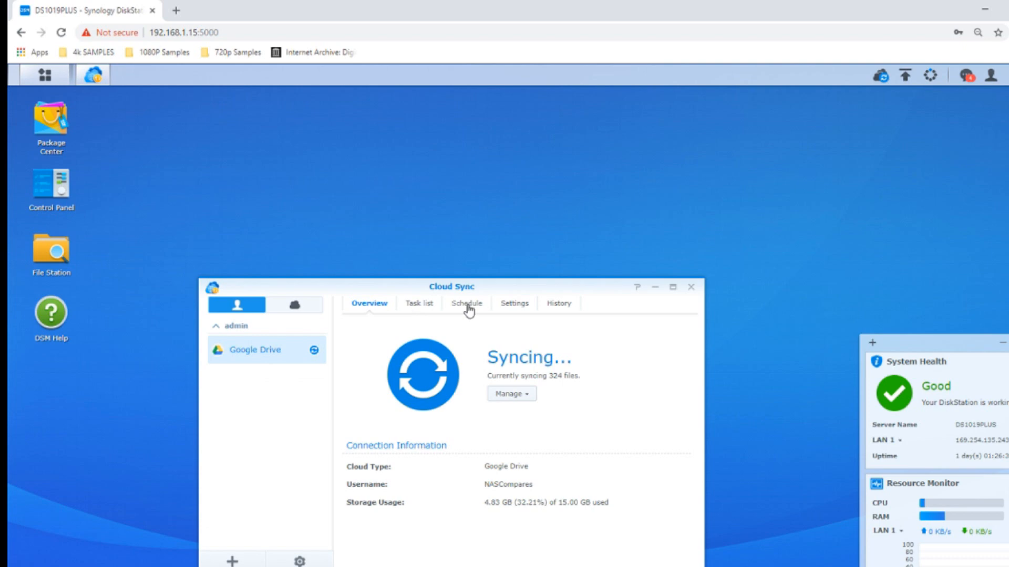
{"action": "left_click", "coordinate": [466, 304]}
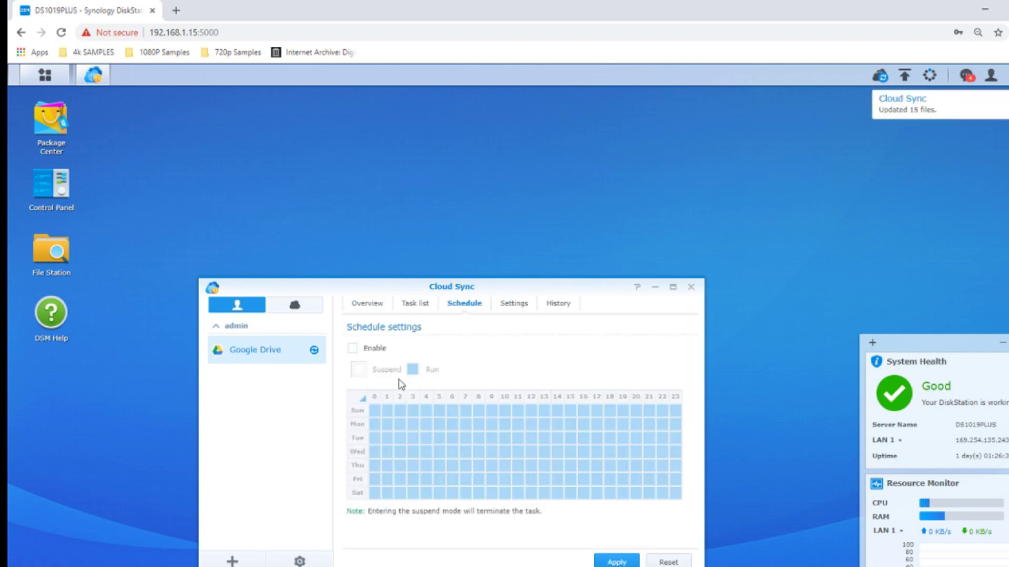
{"action": "mouse_move", "coordinate": [958, 86]}
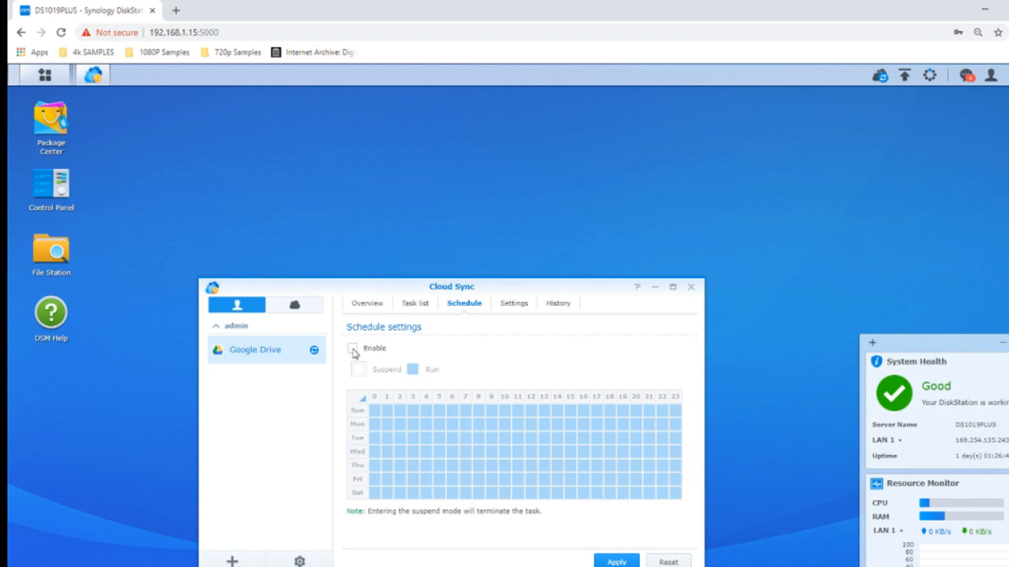
{"action": "left_click", "coordinate": [352, 348]}
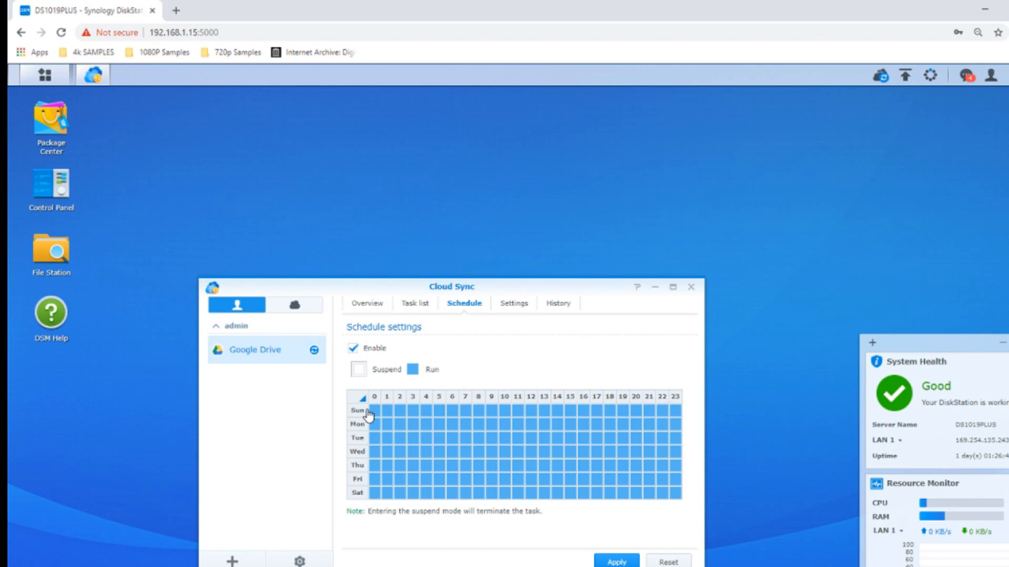
{"action": "mouse_move", "coordinate": [438, 446]}
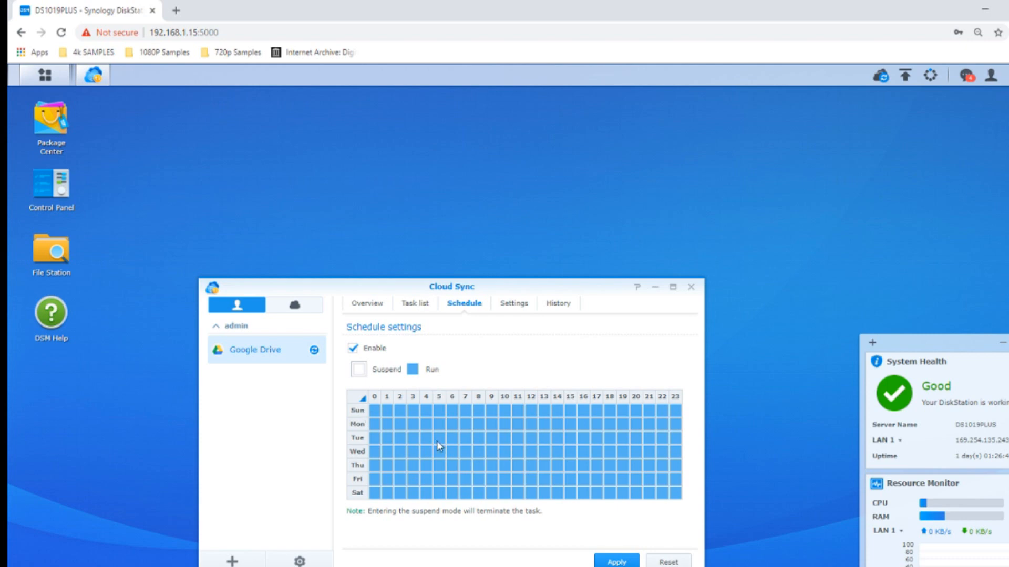
{"action": "mouse_move", "coordinate": [421, 445]}
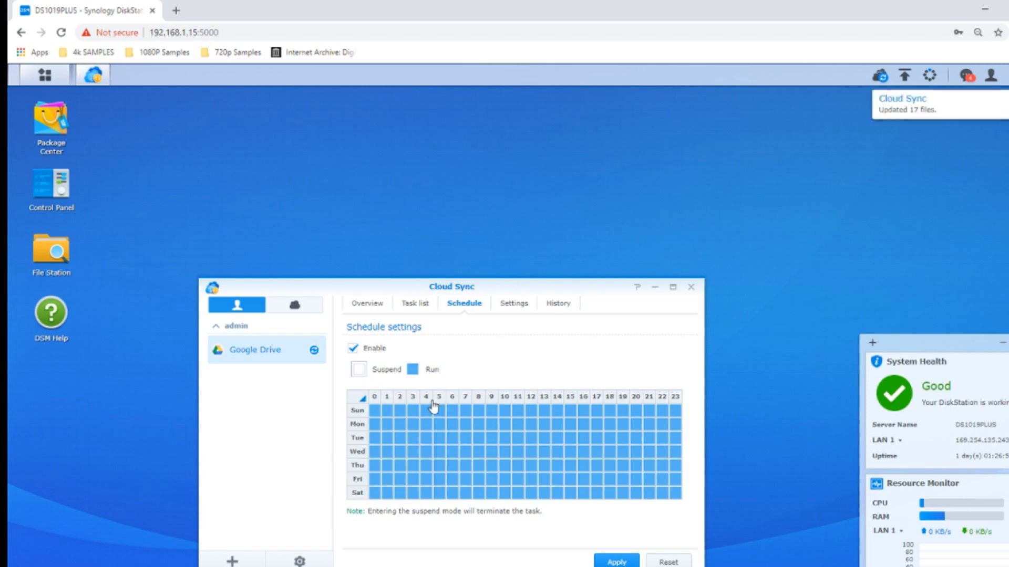
{"action": "mouse_move", "coordinate": [302, 310]}
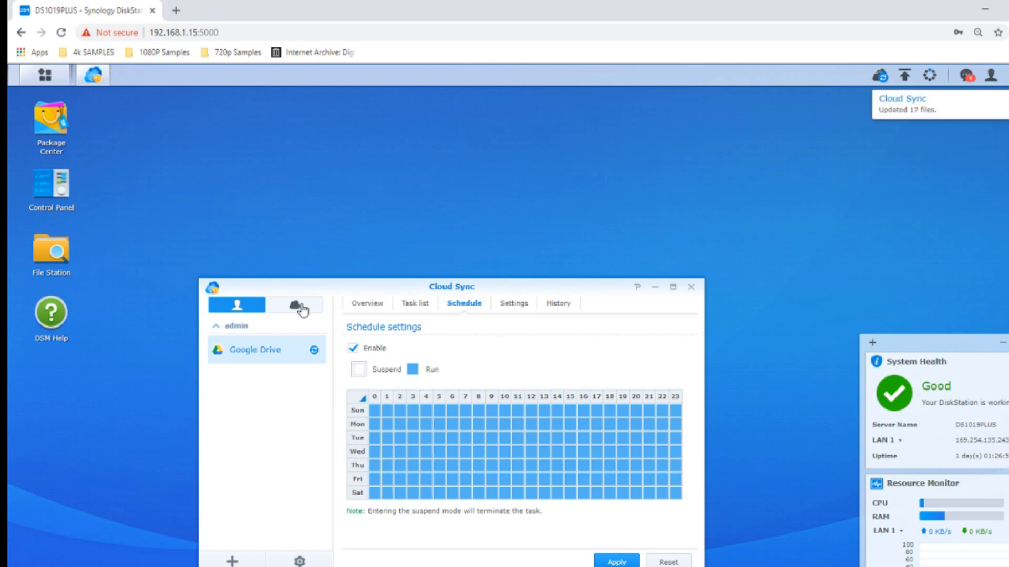
{"action": "mouse_move", "coordinate": [287, 322]}
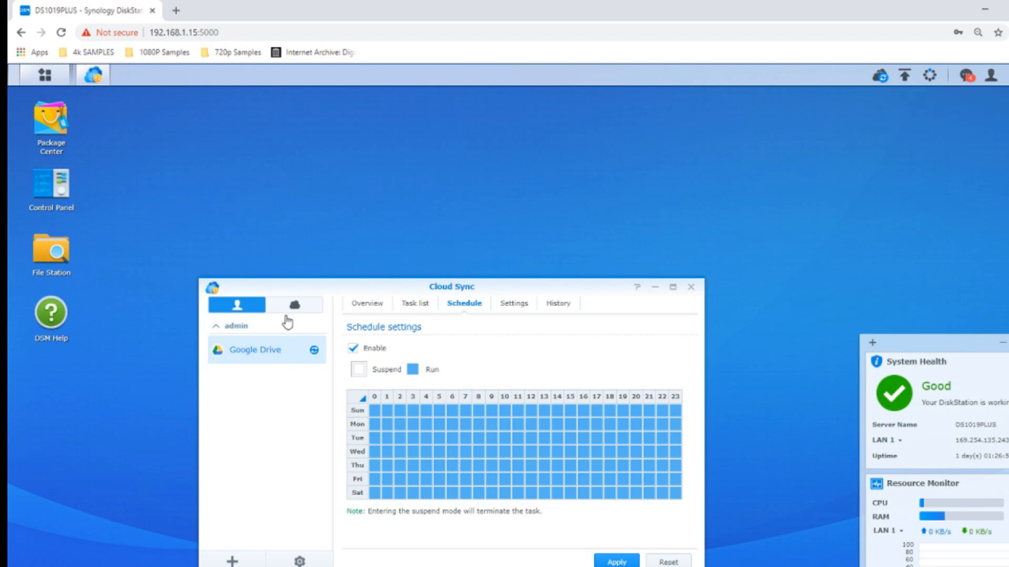
Group tasks by cloud service, then start a new connection with Dropbox.
{"action": "left_click", "coordinate": [293, 305]}
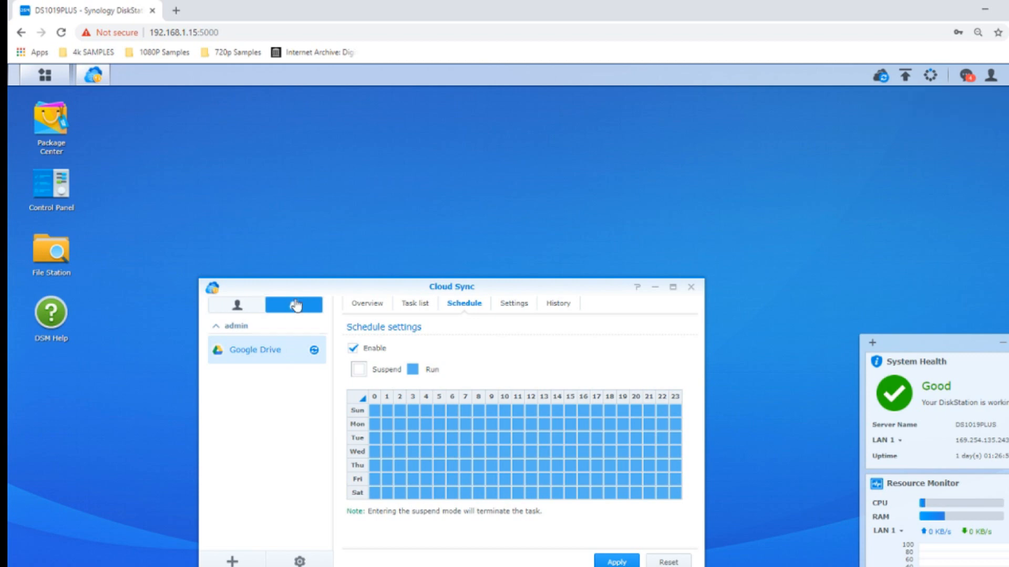
{"action": "left_click", "coordinate": [368, 303]}
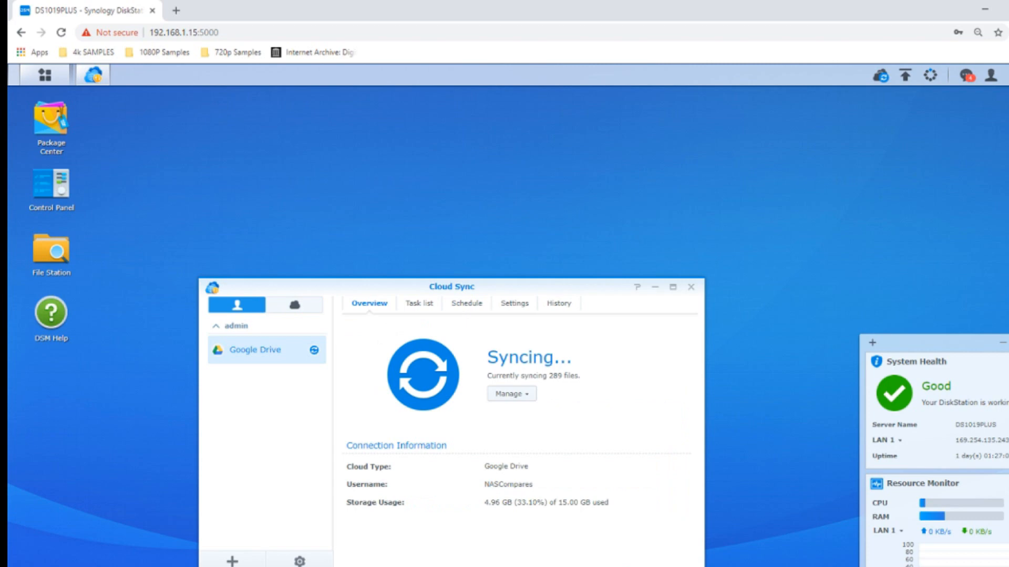
{"action": "mouse_move", "coordinate": [233, 561]}
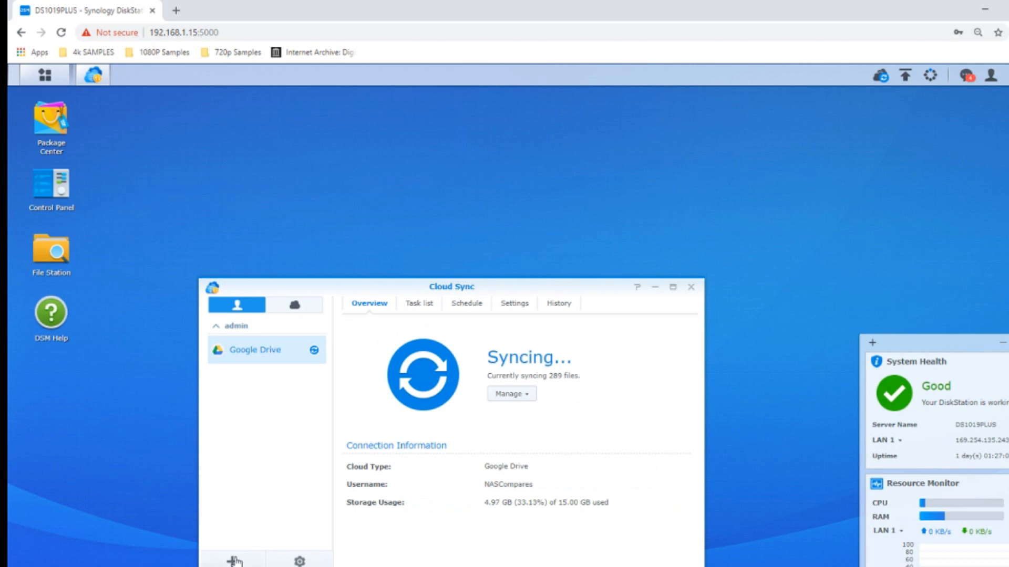
{"action": "left_click", "coordinate": [233, 561]}
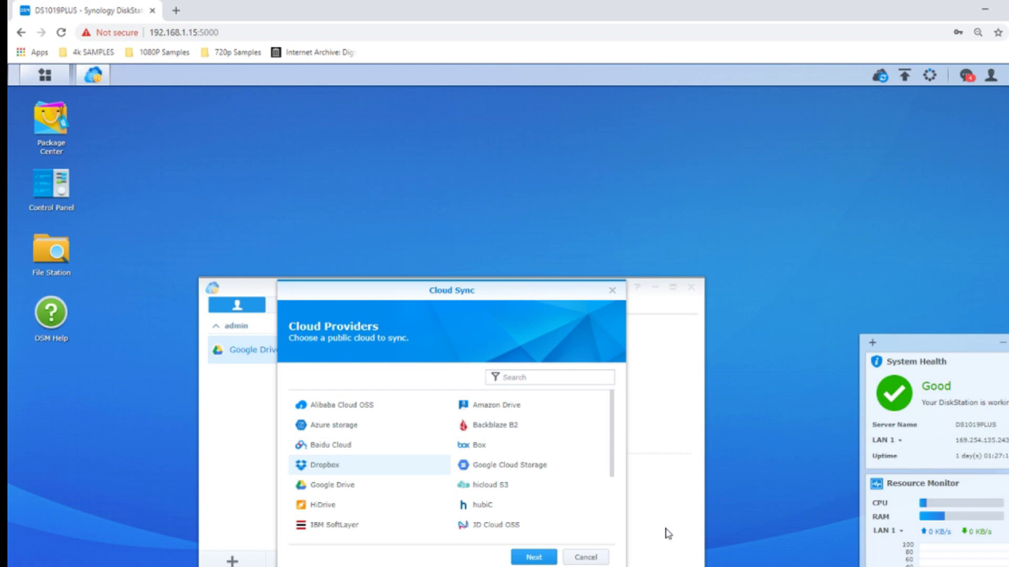
{"action": "left_click", "coordinate": [533, 557]}
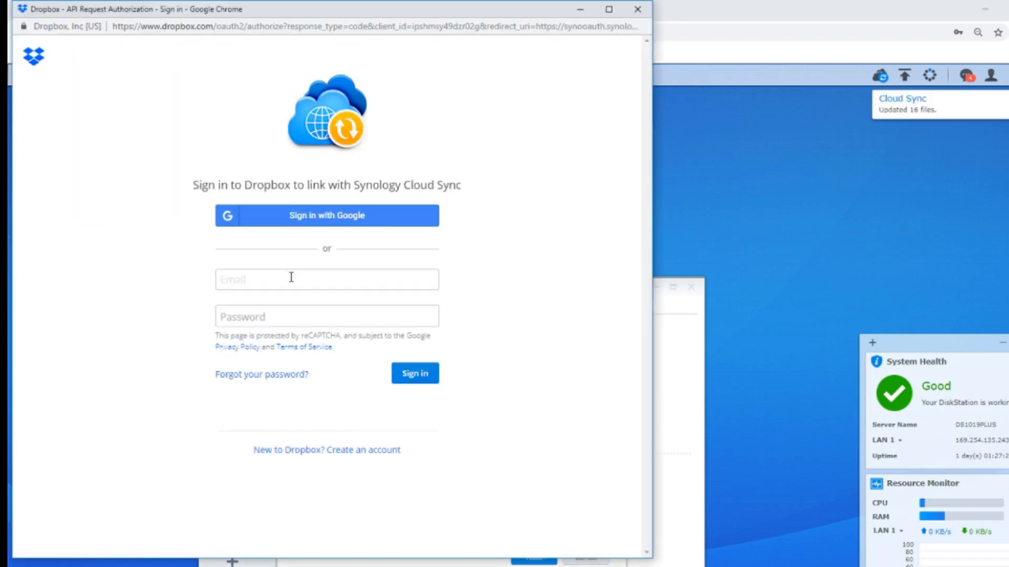
Sign in to Dropbox as nascompares@ and allow Synology Cloud Sync access to files.
{"action": "type", "text": "nascompares@"}
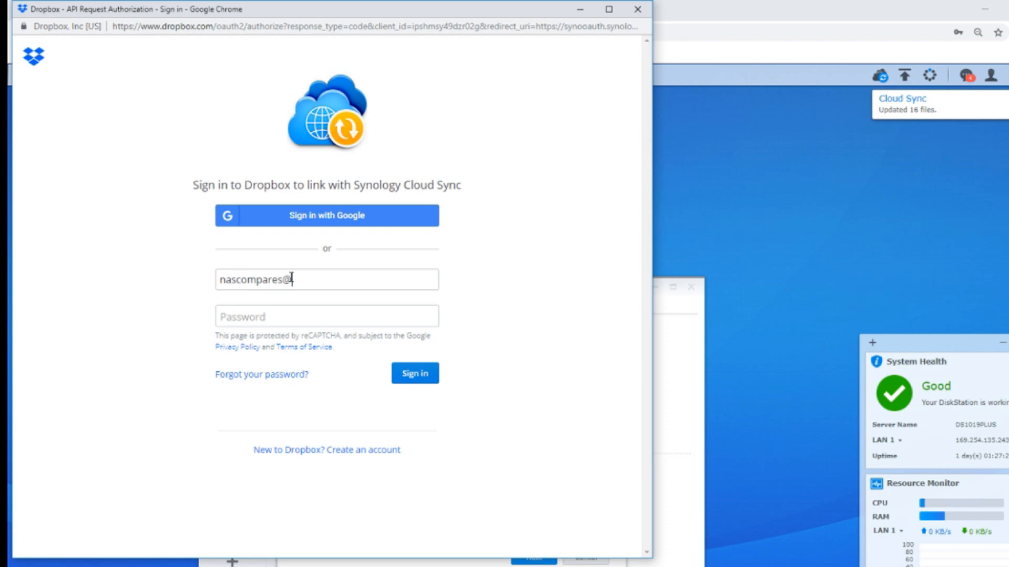
{"action": "left_click", "coordinate": [414, 373]}
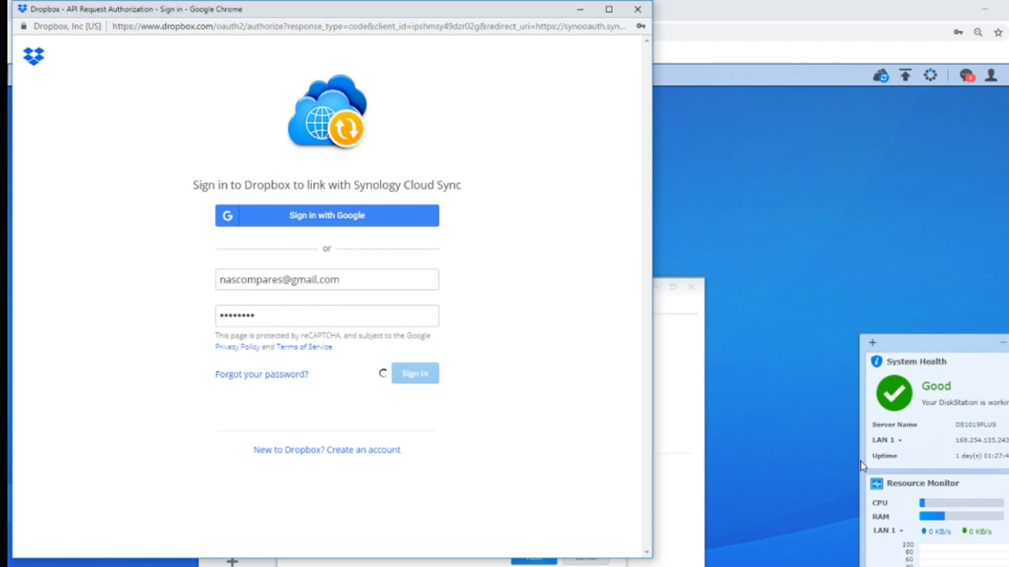
{"action": "left_click", "coordinate": [415, 373]}
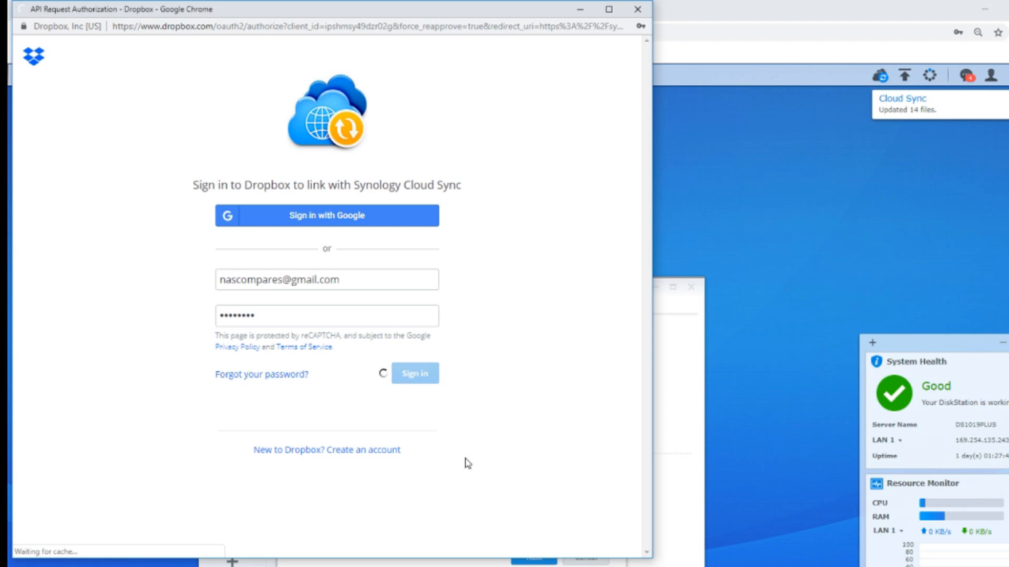
{"action": "left_click", "coordinate": [415, 373]}
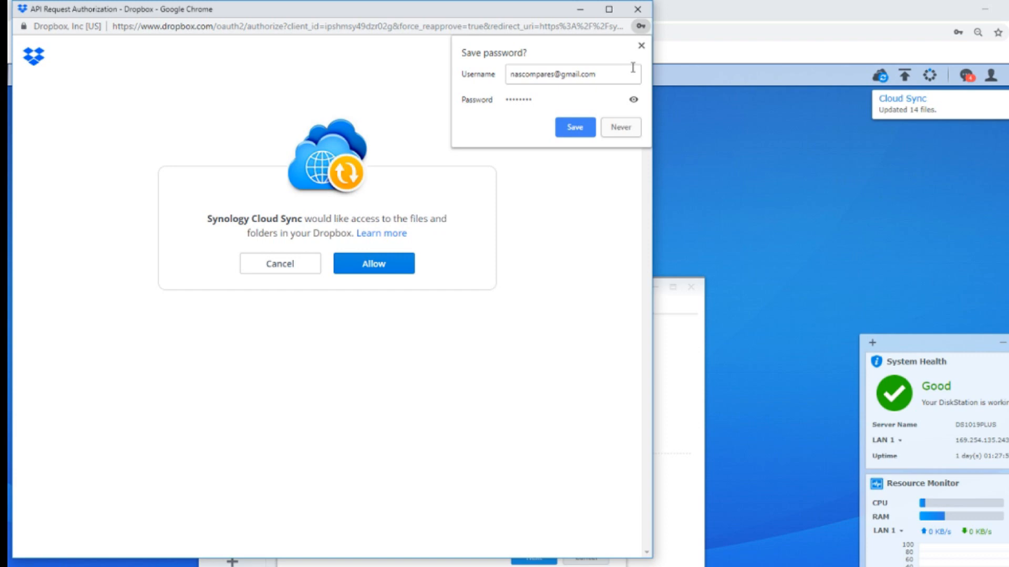
{"action": "left_click", "coordinate": [372, 263]}
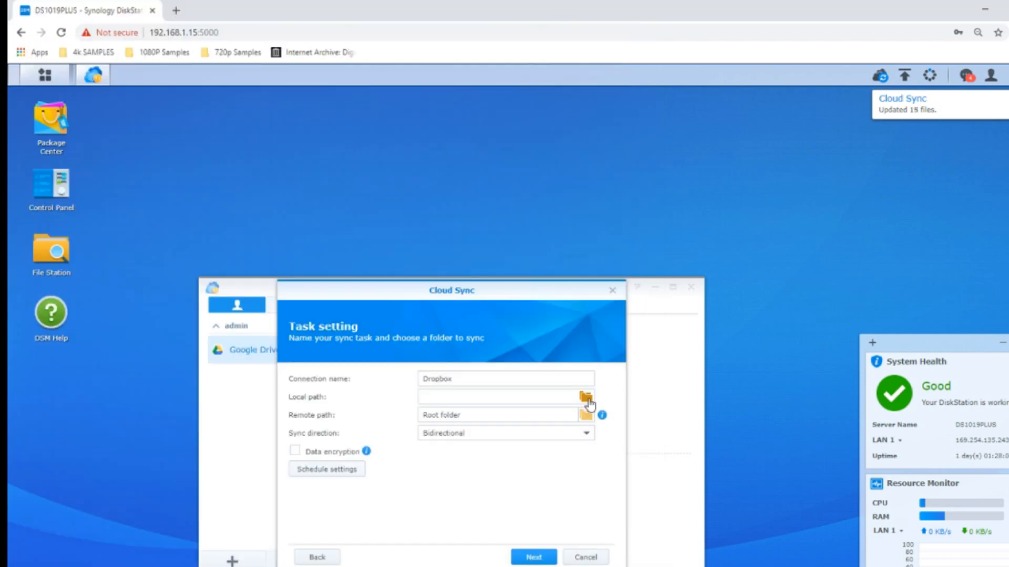
Choose DS1019PLUS > video > TV Shows as the Dropbox task's local folder.
{"action": "left_click", "coordinate": [584, 398]}
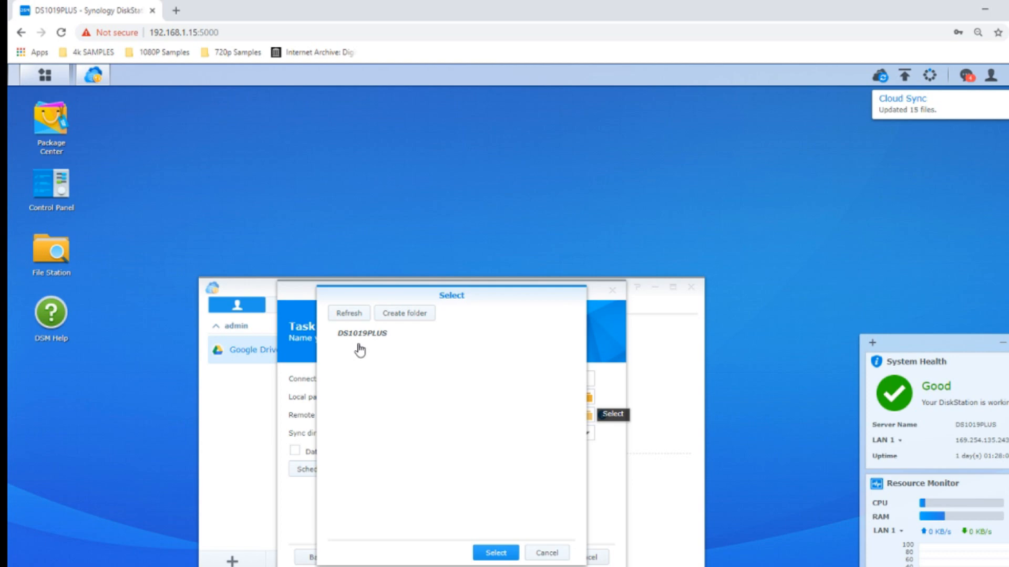
{"action": "left_click", "coordinate": [361, 333]}
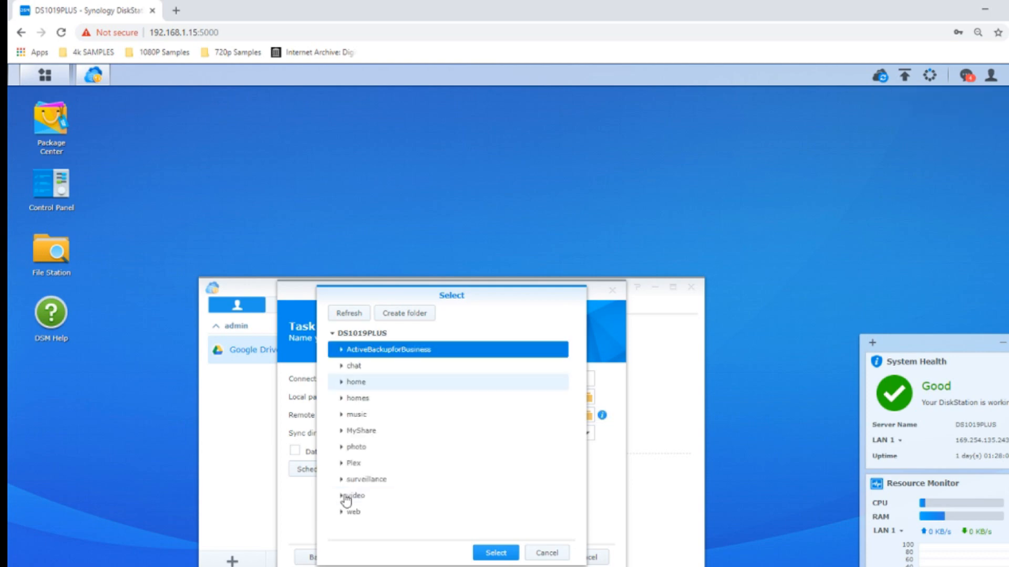
{"action": "mouse_move", "coordinate": [354, 499]}
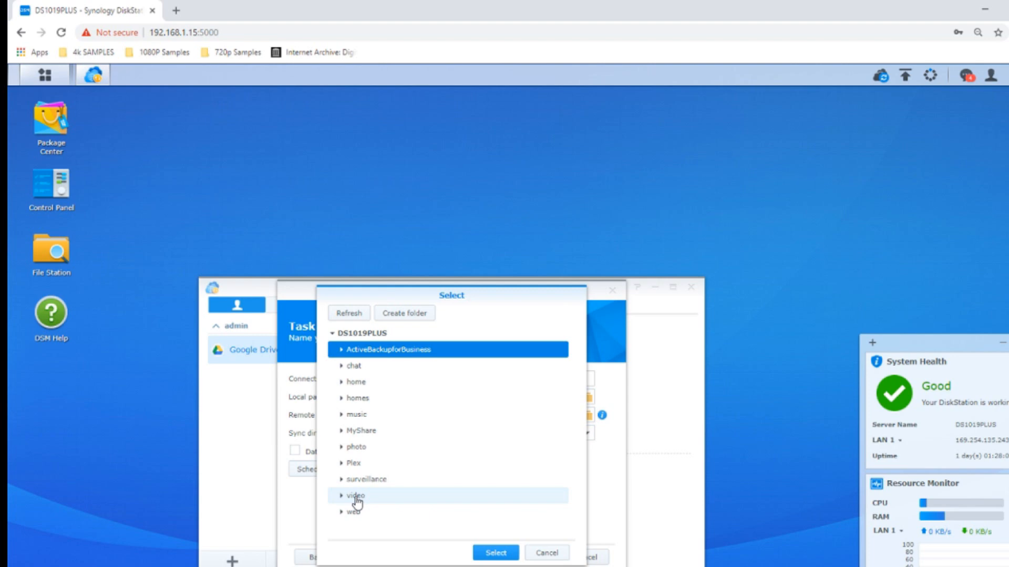
{"action": "left_click", "coordinate": [341, 496]}
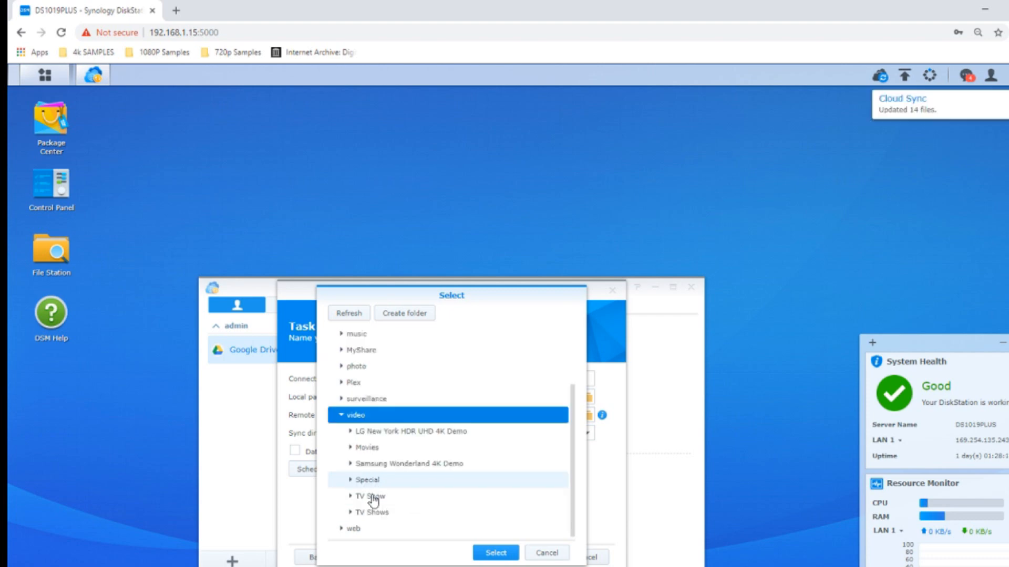
{"action": "left_click", "coordinate": [372, 513]}
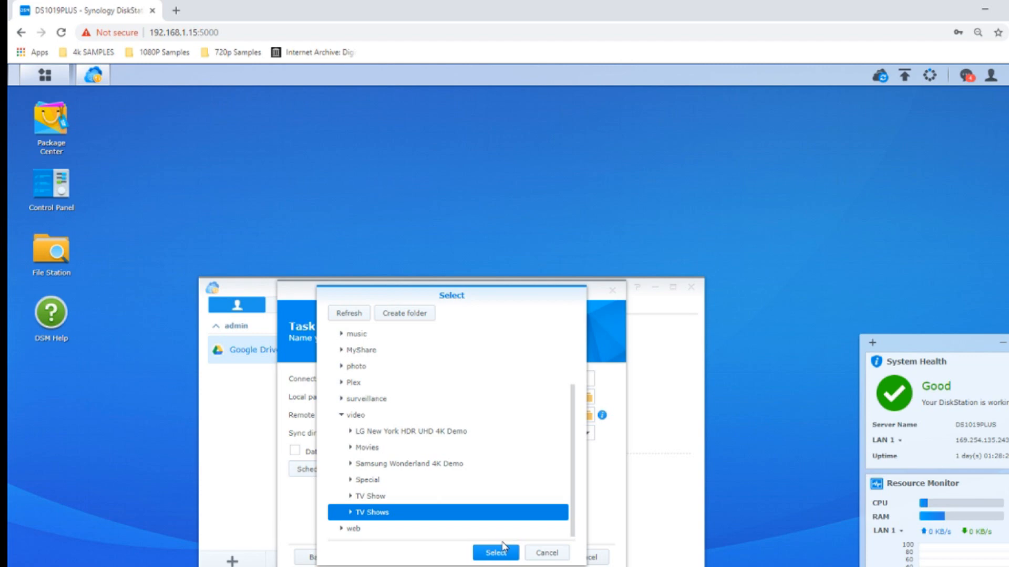
{"action": "left_click", "coordinate": [495, 553]}
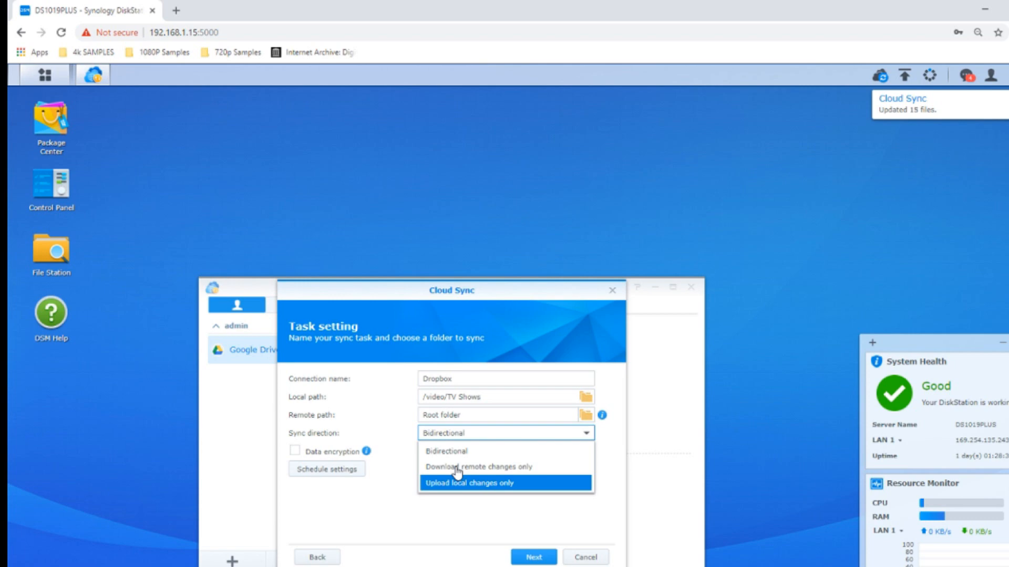
Set the Dropbox task to download remote changes only, scheduled daily at 2 o'clock.
{"action": "left_click", "coordinate": [326, 468]}
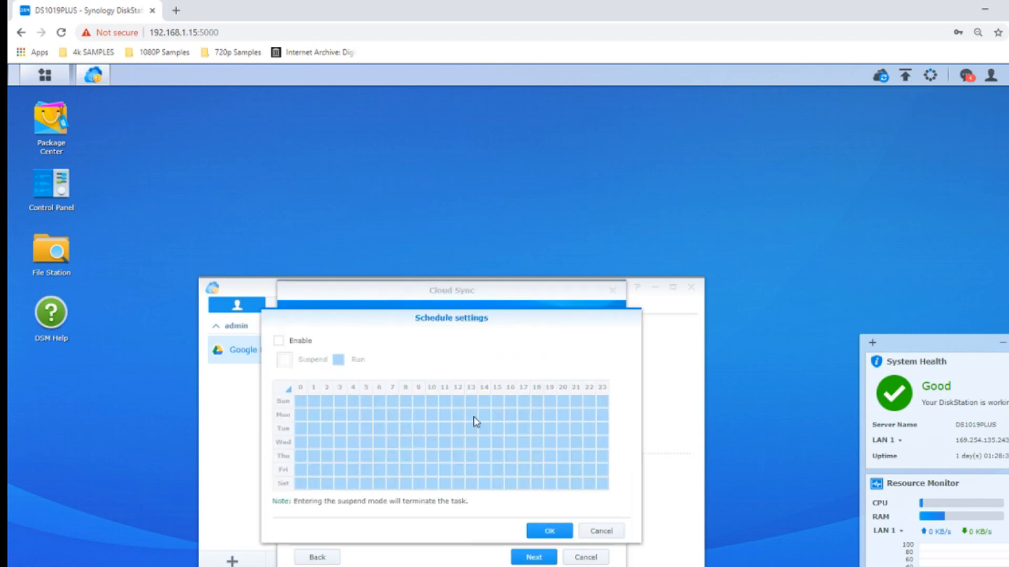
{"action": "left_click", "coordinate": [278, 341]}
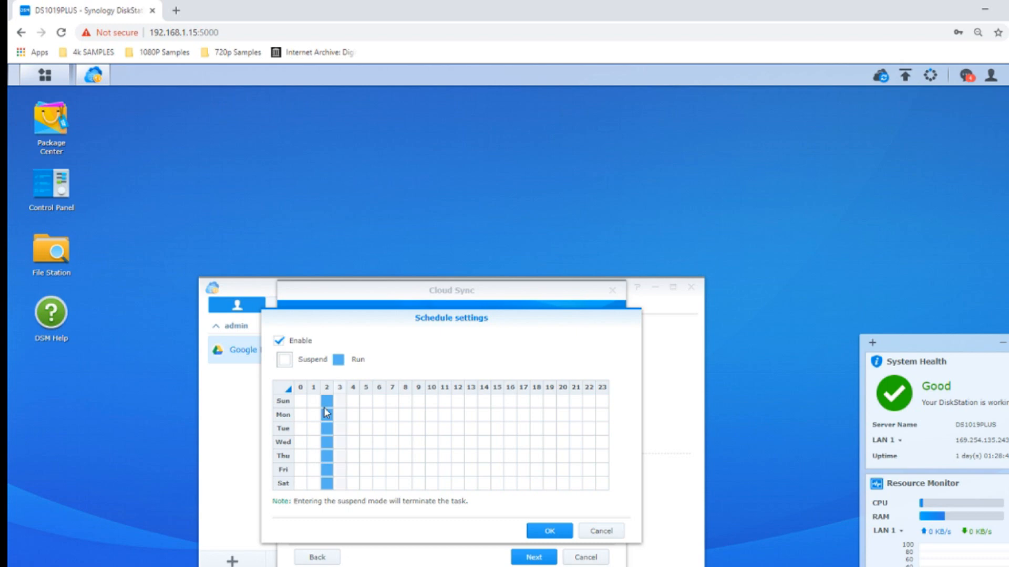
{"action": "left_click", "coordinate": [548, 531]}
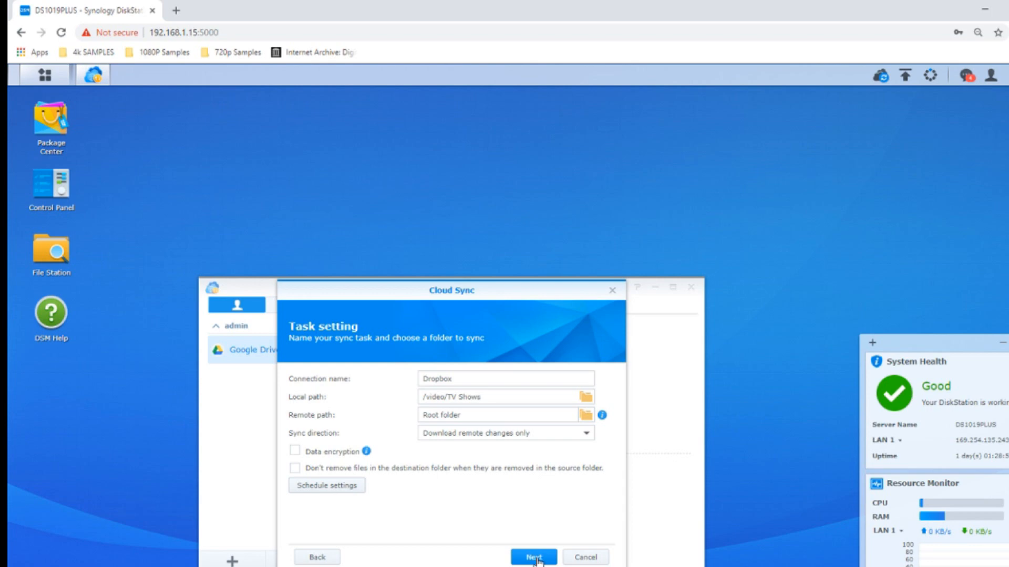
{"action": "left_click", "coordinate": [532, 557]}
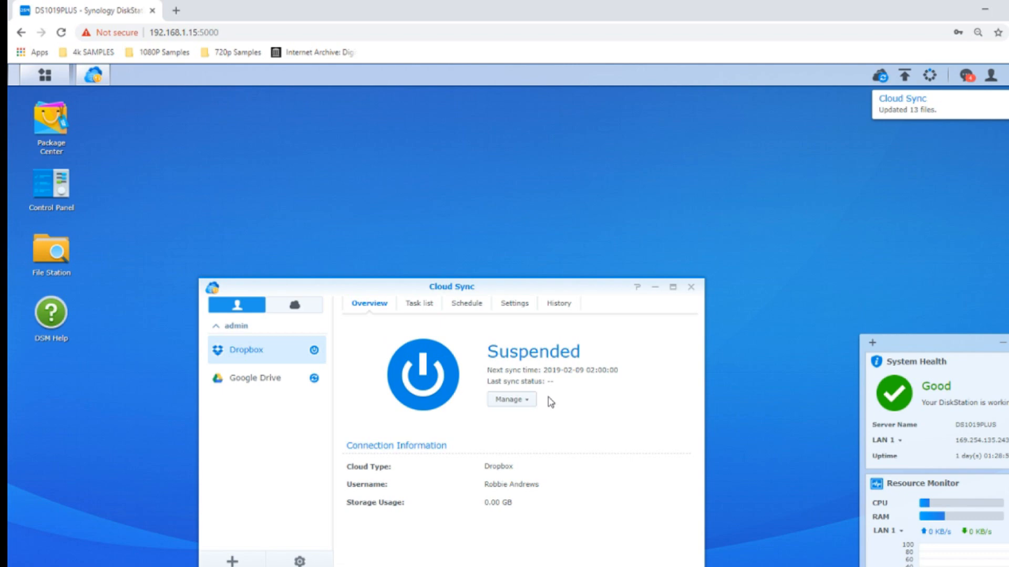
{"action": "mouse_move", "coordinate": [376, 379]}
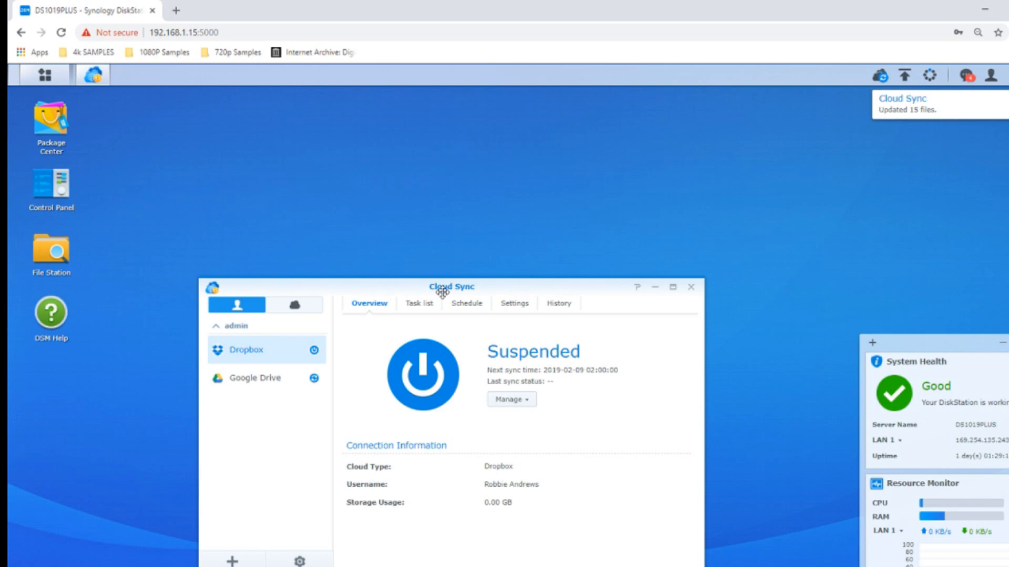
{"action": "mouse_move", "coordinate": [367, 316]}
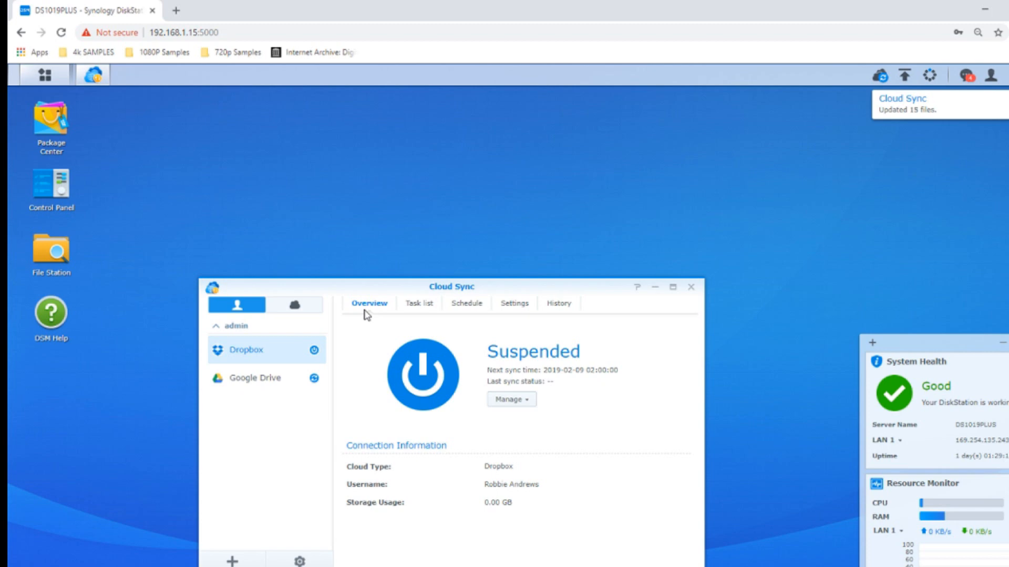
Toggle the Cloud Sync sidebar to group connections by cloud provider.
{"action": "left_click", "coordinate": [294, 305]}
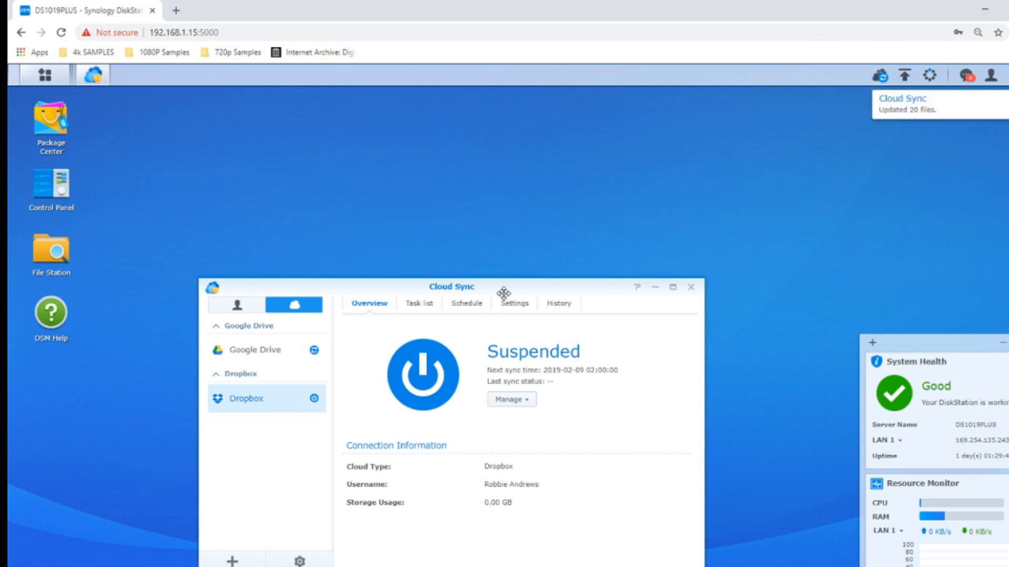
{"action": "mouse_move", "coordinate": [515, 286]}
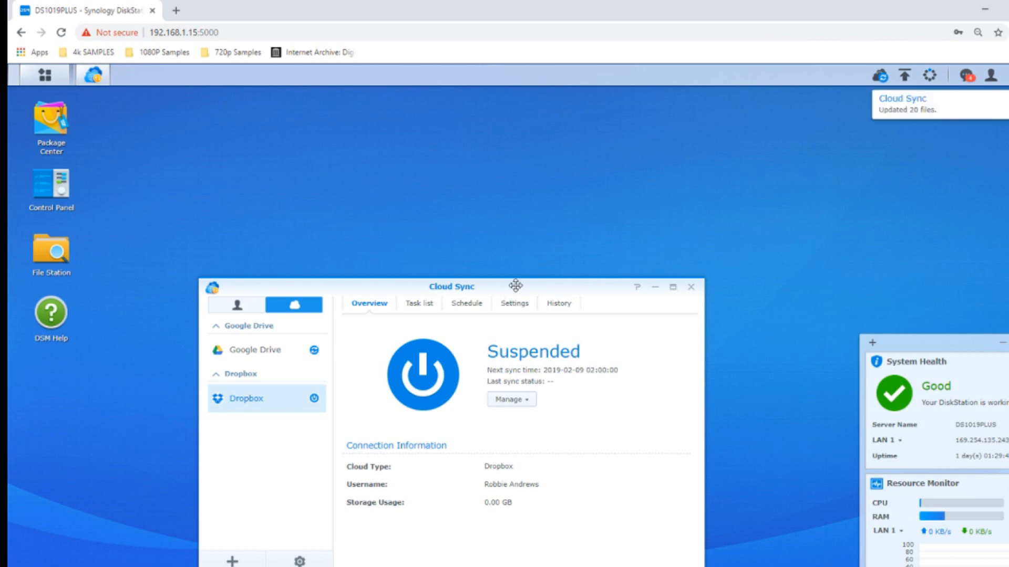